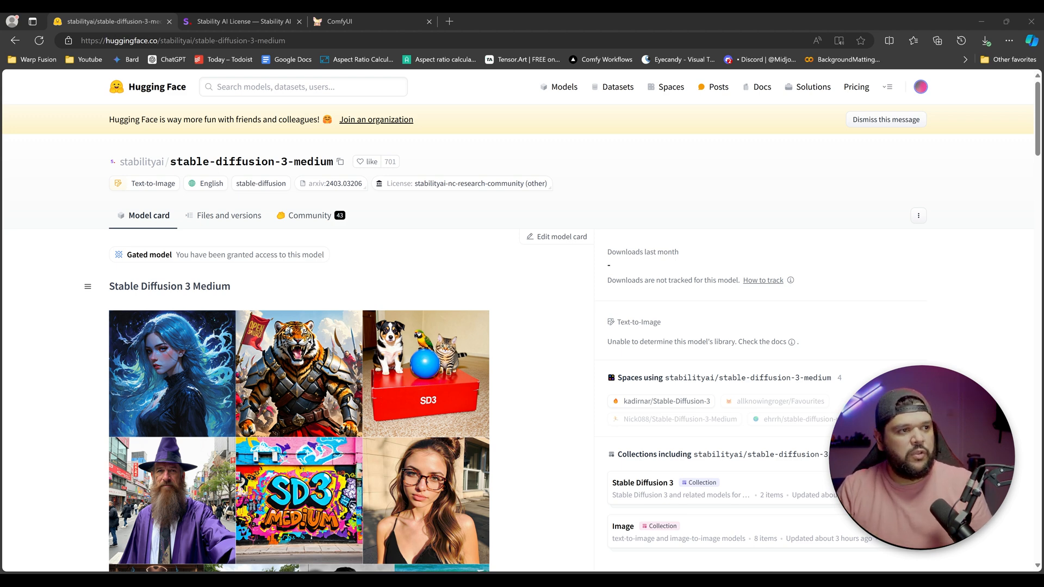
mouse_move(340, 257)
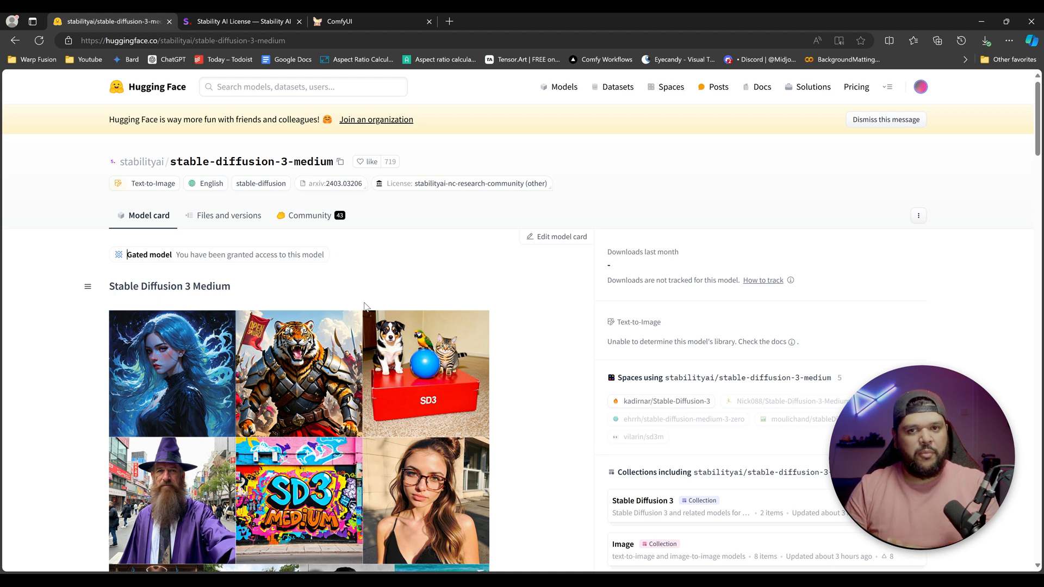
mouse_move(3, 386)
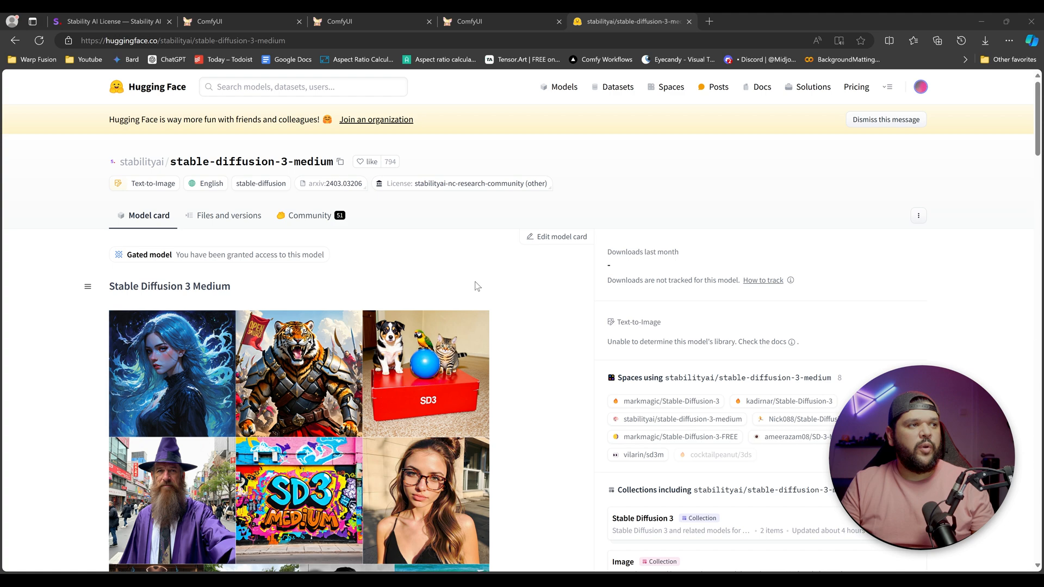
Step: Show the stable-diffusion-3-medium repository's file listing from the model card
left_click(229, 216)
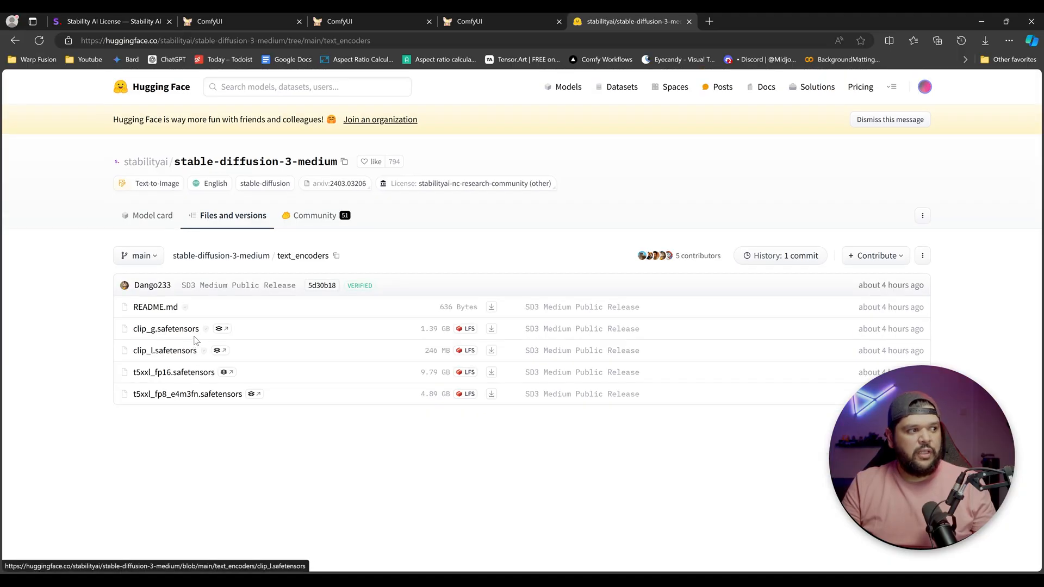
mouse_move(164, 350)
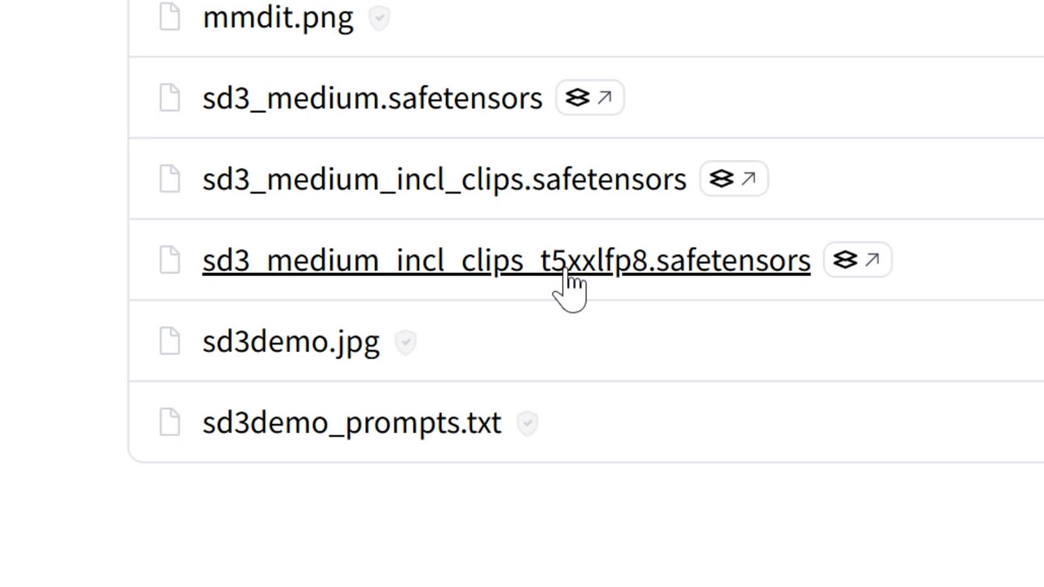
mouse_move(699, 289)
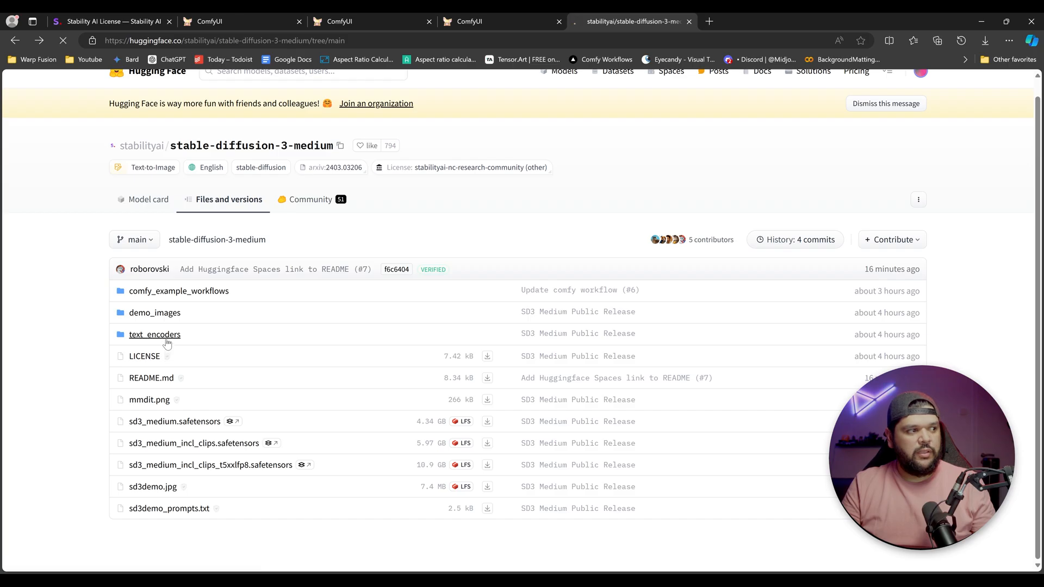
Step: Browse the text_encoders folder with its clip and t5xxl safetensors files
left_click(154, 334)
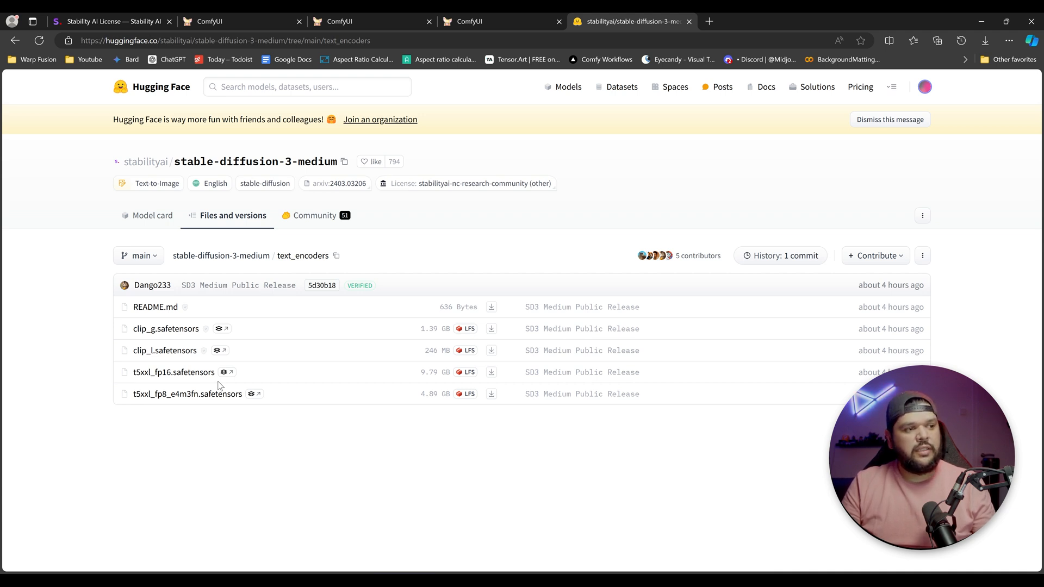
left_click(221, 254)
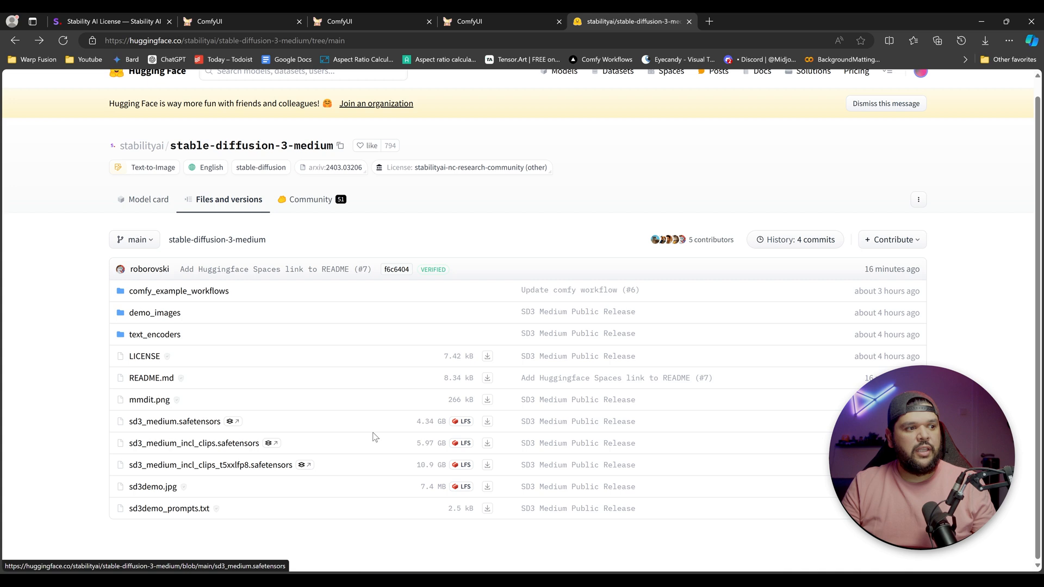
mouse_move(283, 434)
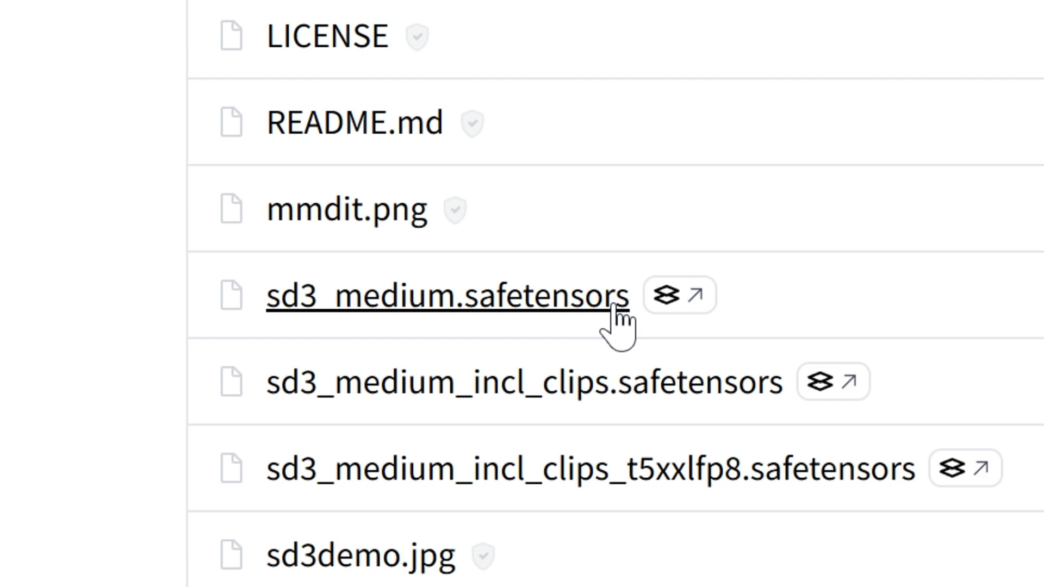
mouse_move(558, 267)
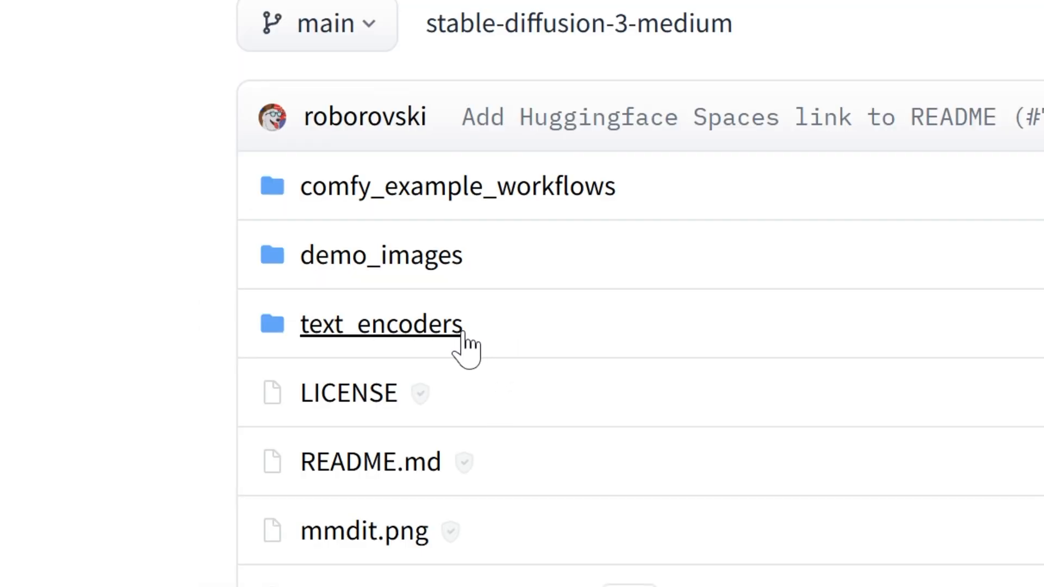
left_click(382, 324)
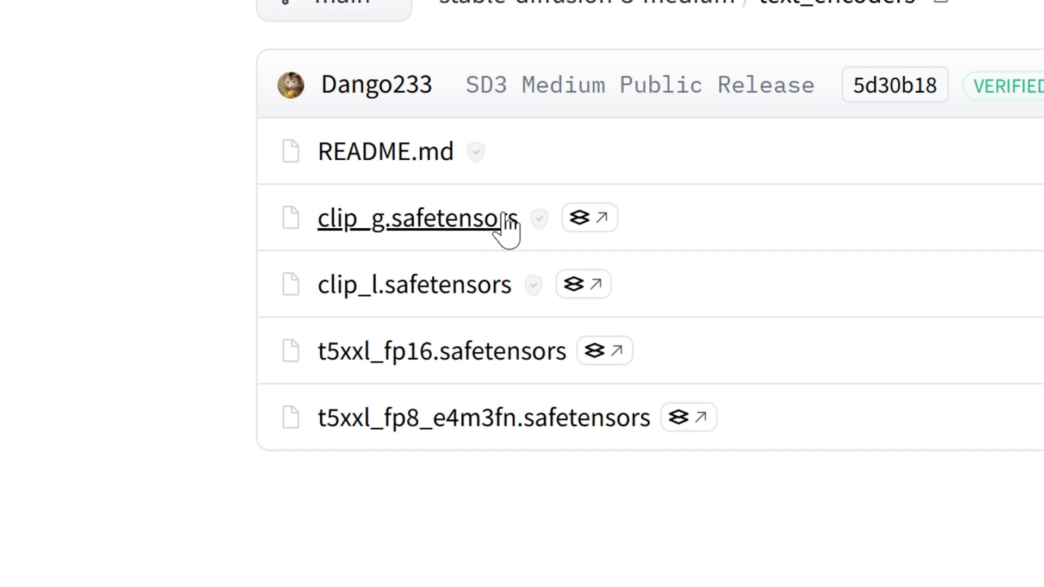
mouse_move(568, 320)
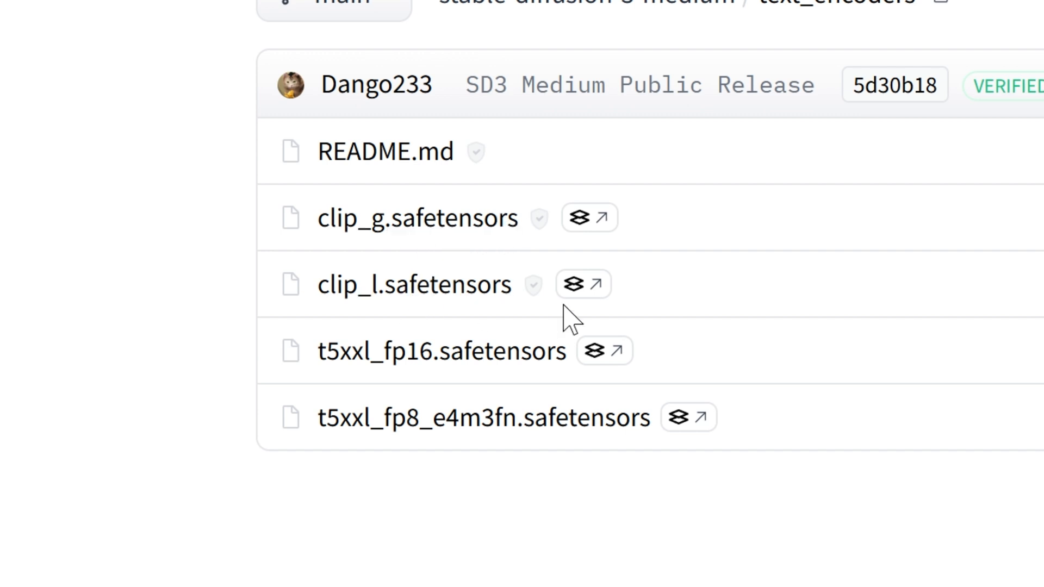
mouse_move(526, 369)
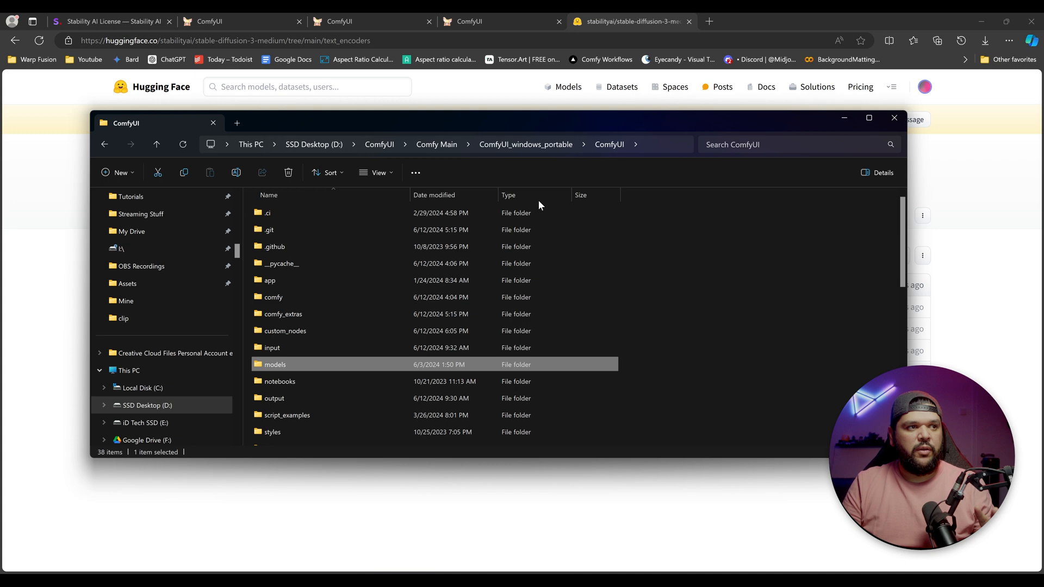
Step: Check ComfyUI > models > clip in File Explorer for the encoder files, then minimize it
double_click(274, 364)
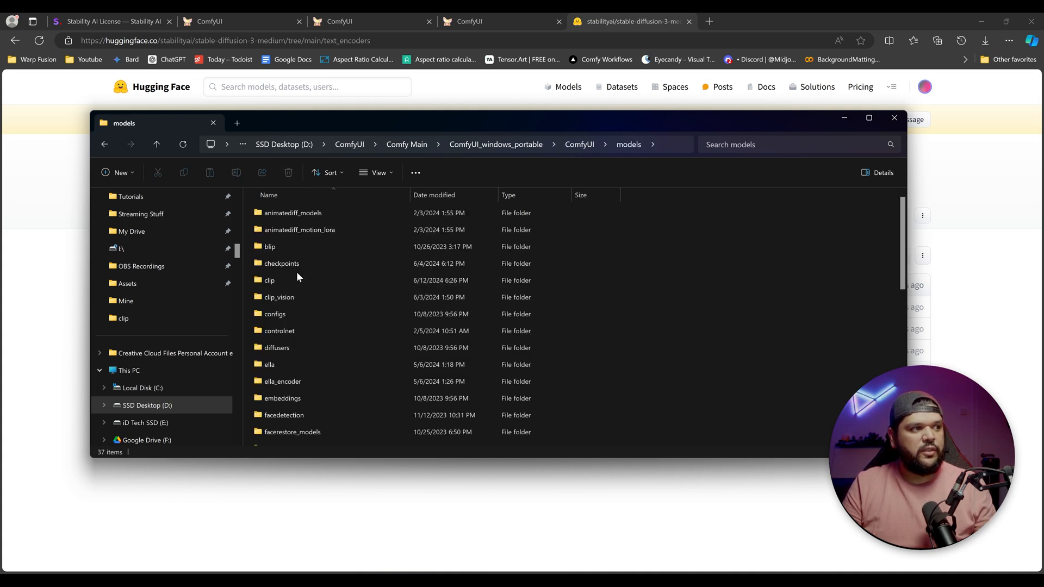
double_click(270, 279)
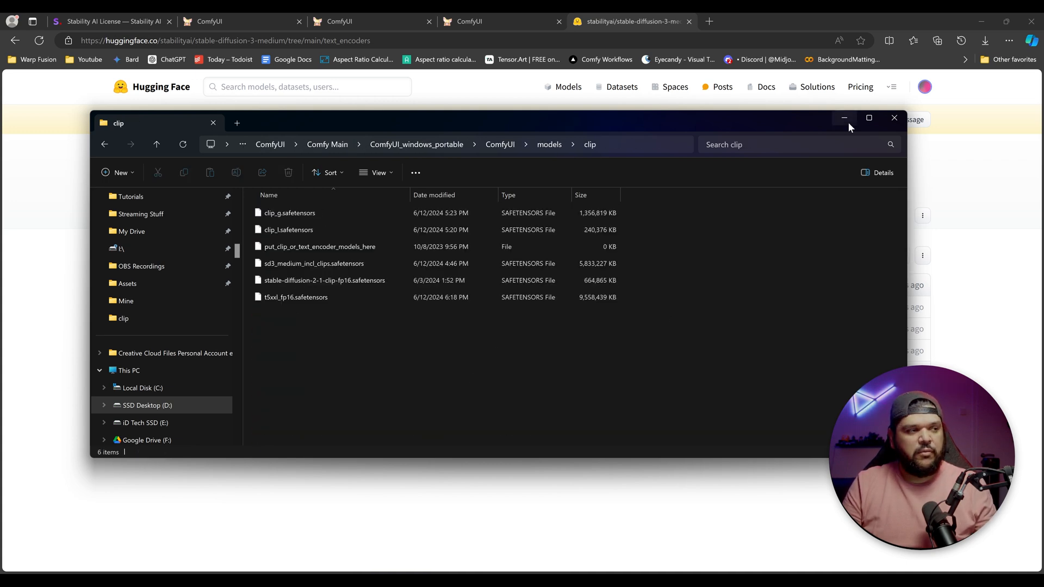
left_click(893, 118)
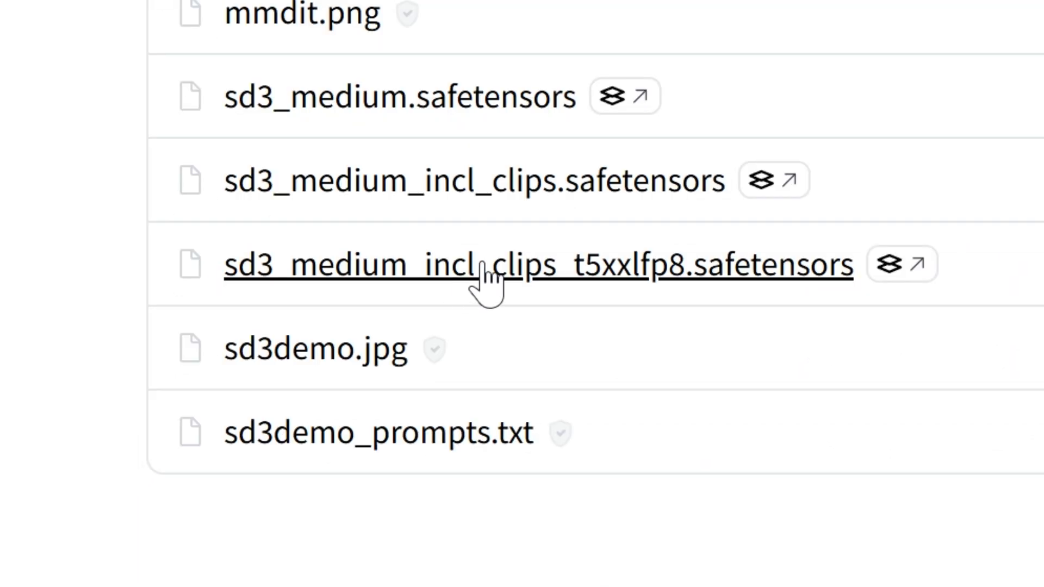
mouse_move(277, 313)
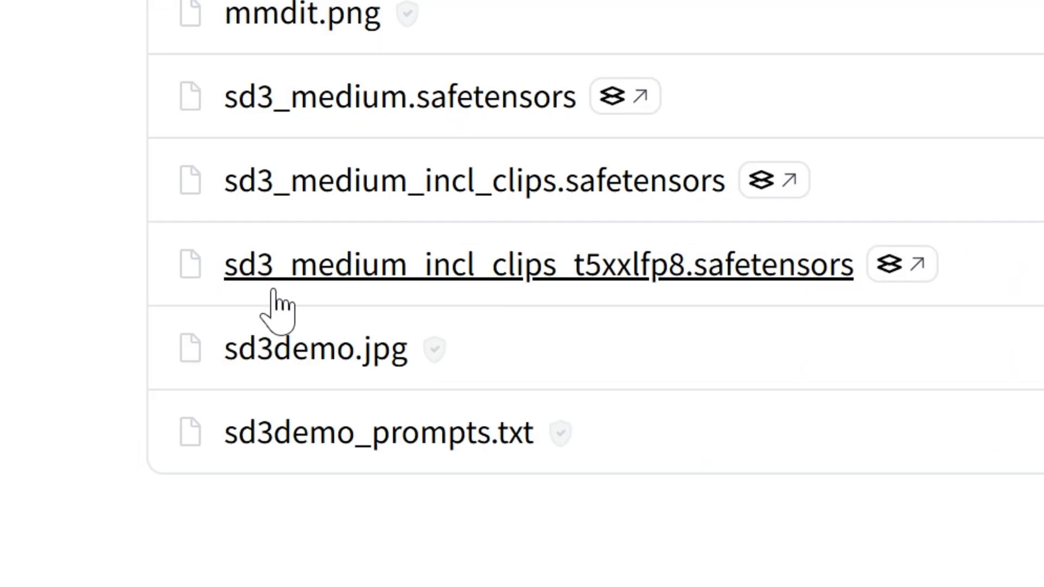
mouse_move(549, 316)
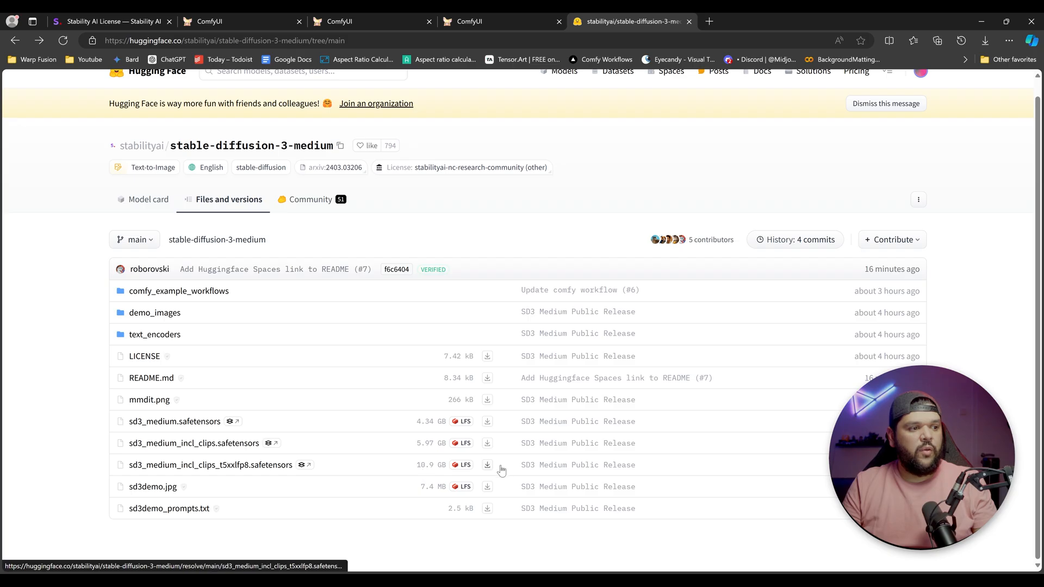
mouse_move(487, 464)
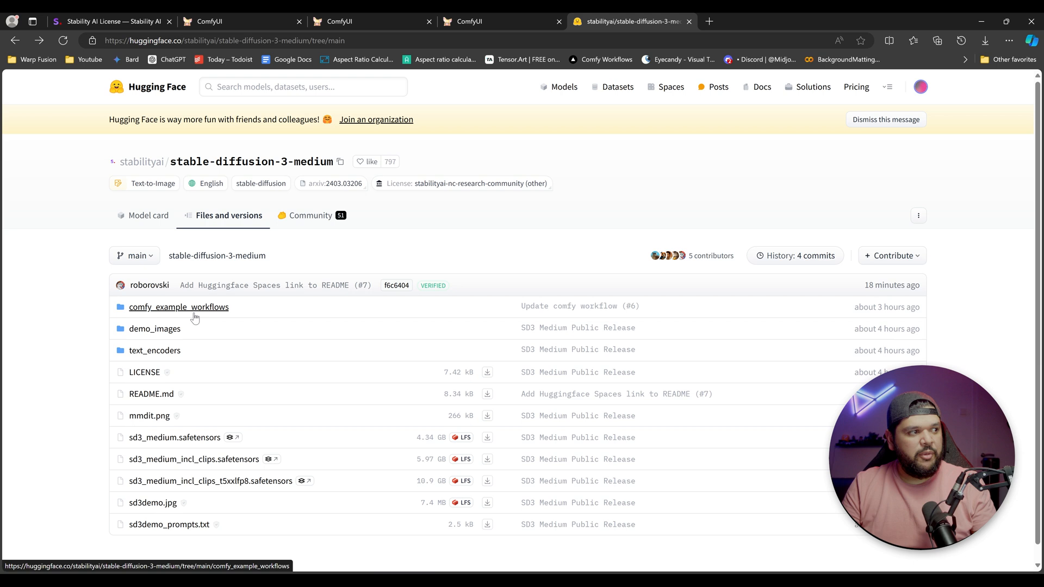
Step: View the comfy_example_workflows folder, then move to the ComfyUI workflow tab
left_click(178, 306)
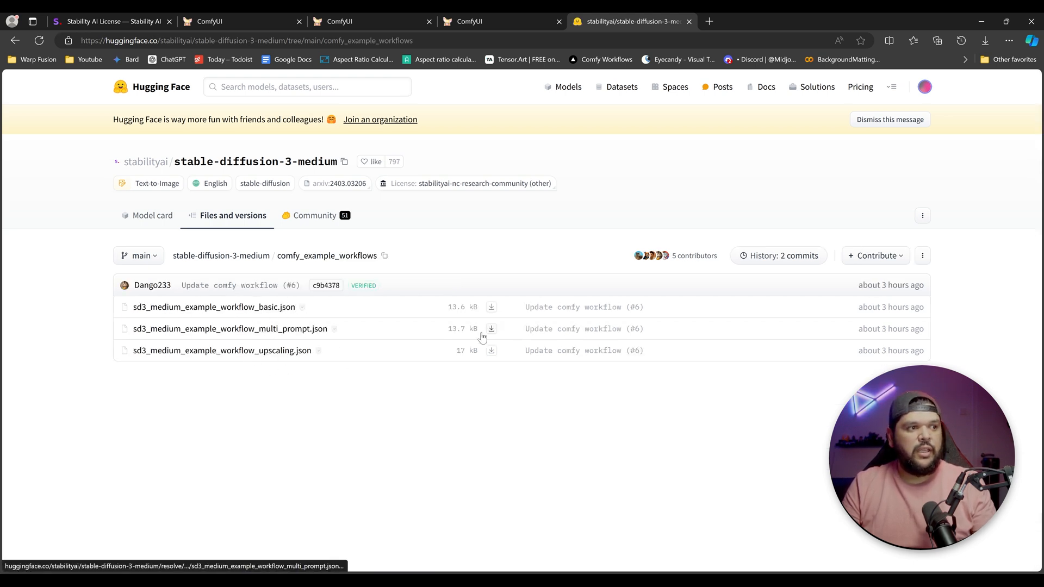
mouse_move(519, 316)
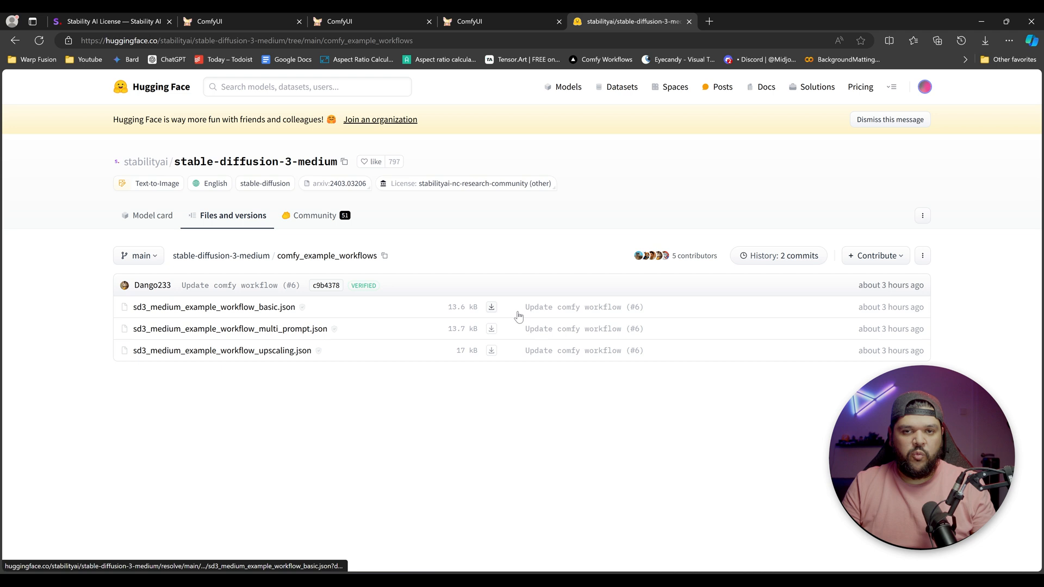
mouse_move(435, 359)
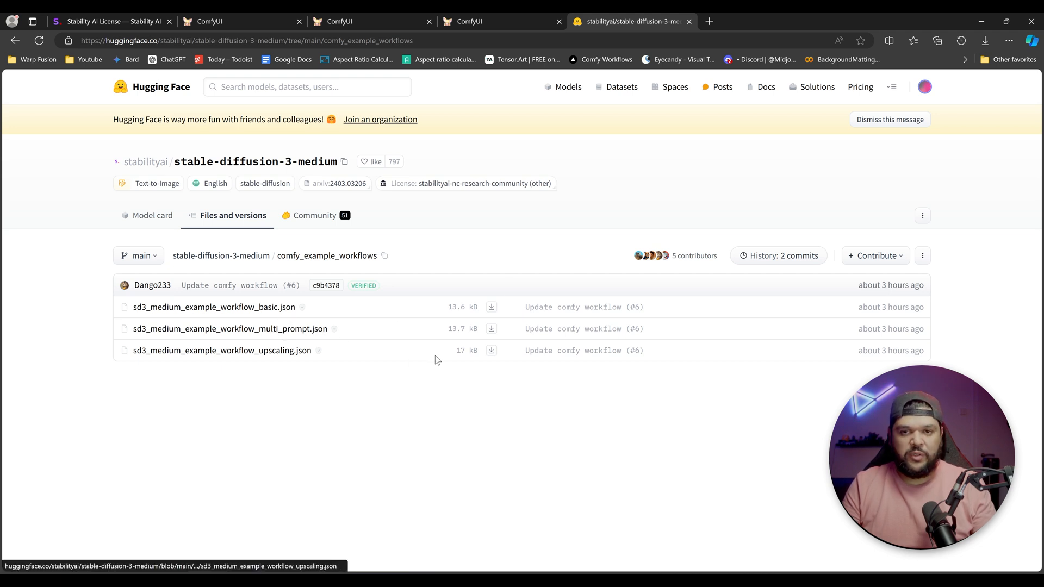
left_click(209, 22)
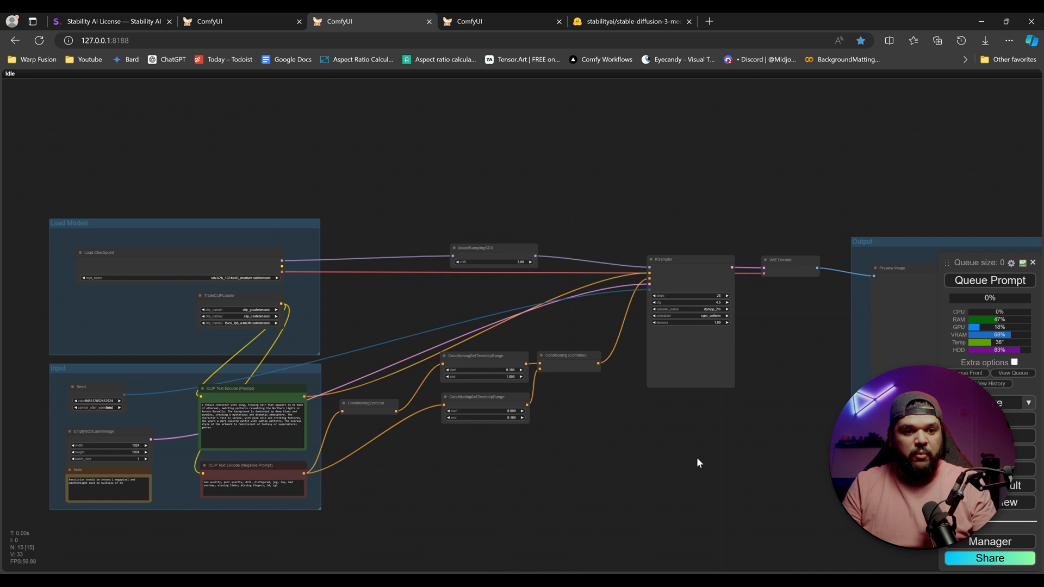
Step: Update ComfyUI to its latest build via the ComfyUI Manager menu
left_click(990, 542)
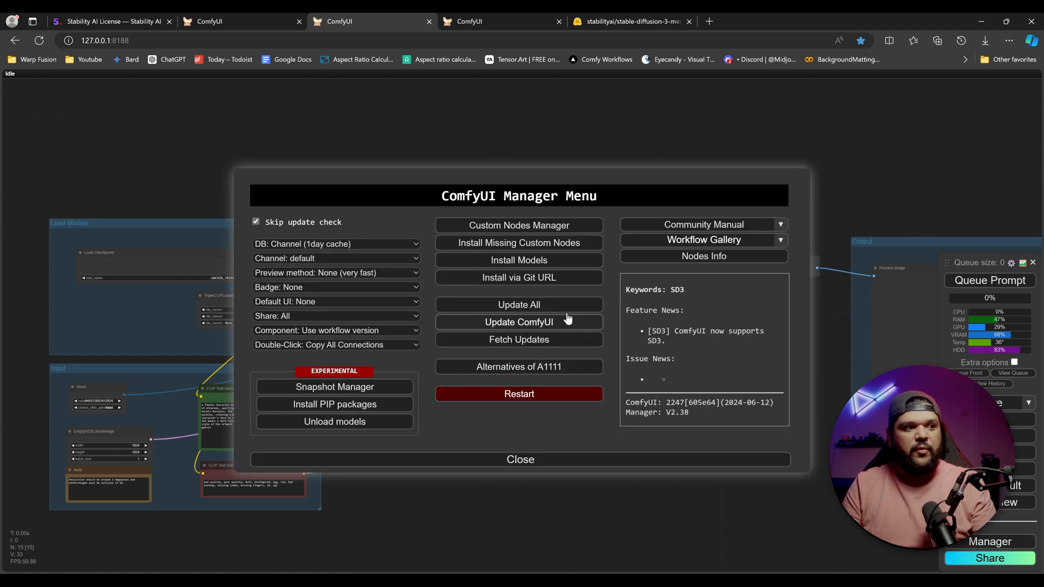
left_click(518, 459)
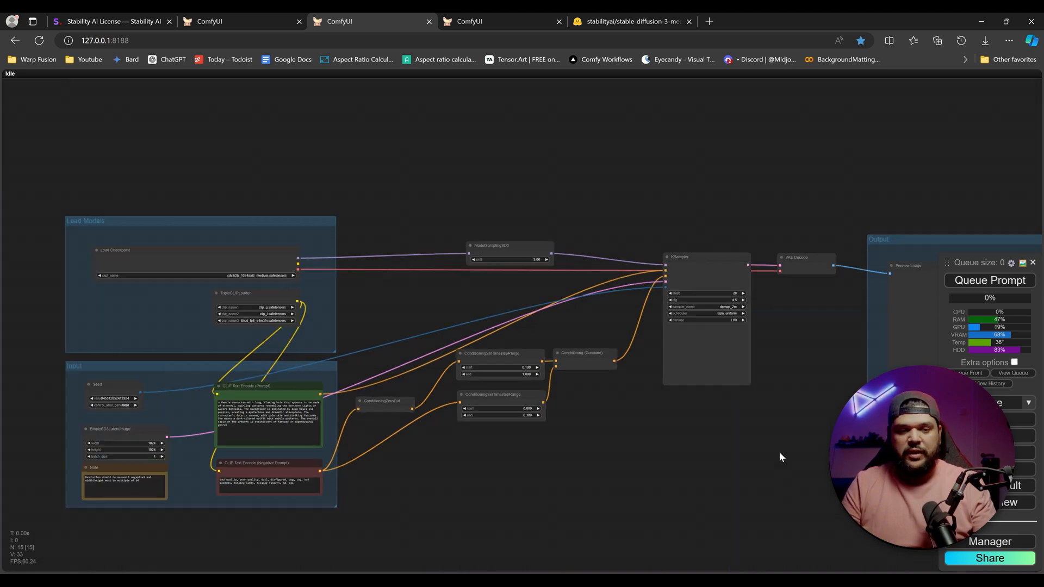
Step: Load sd3_medium.safetensors as checkpoint and set the text encoders to clip_g and clip_l
scroll("up", 3)
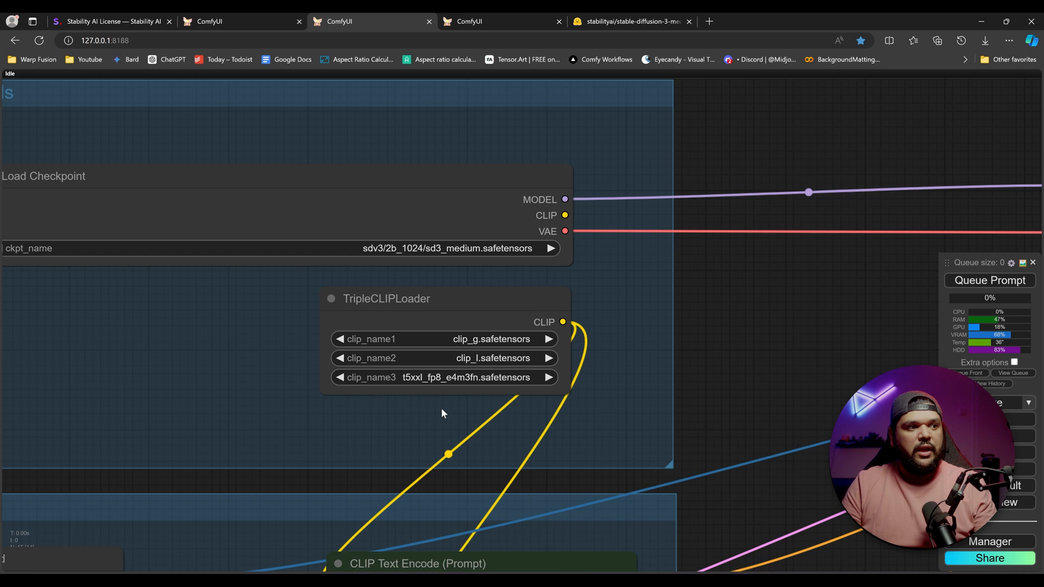
mouse_move(458, 408)
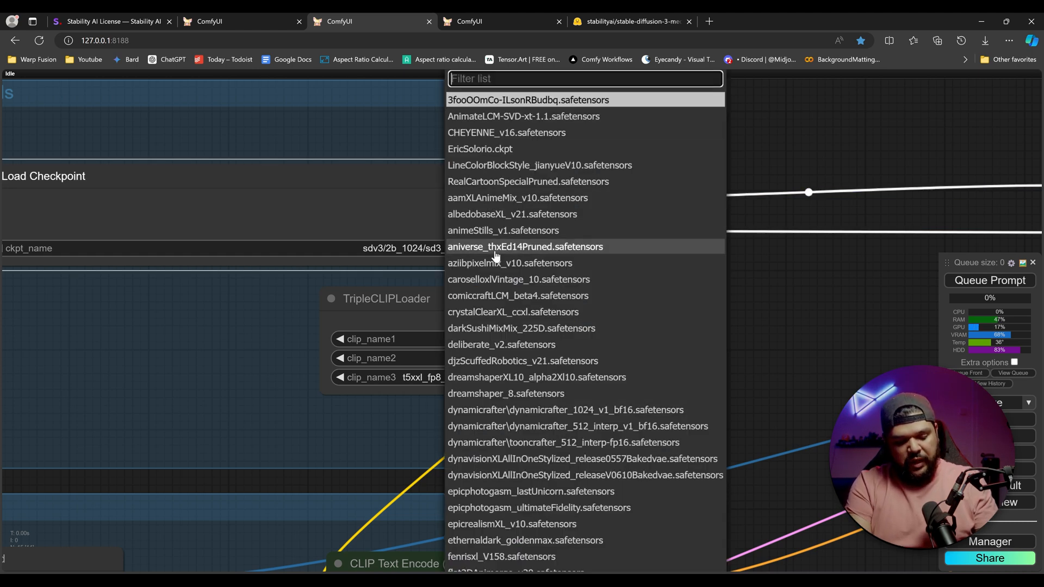
type("sd3")
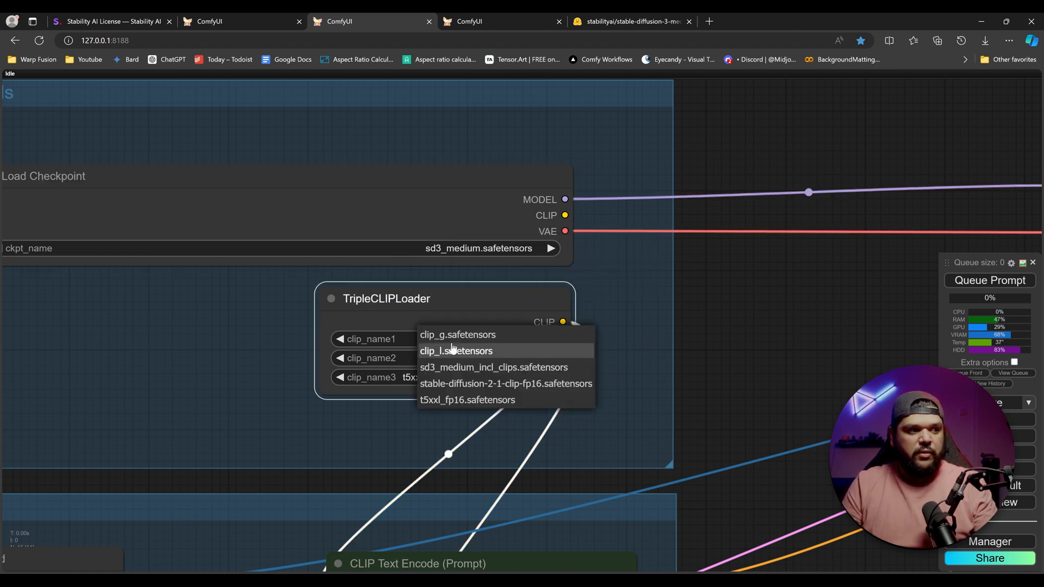
left_click(457, 334)
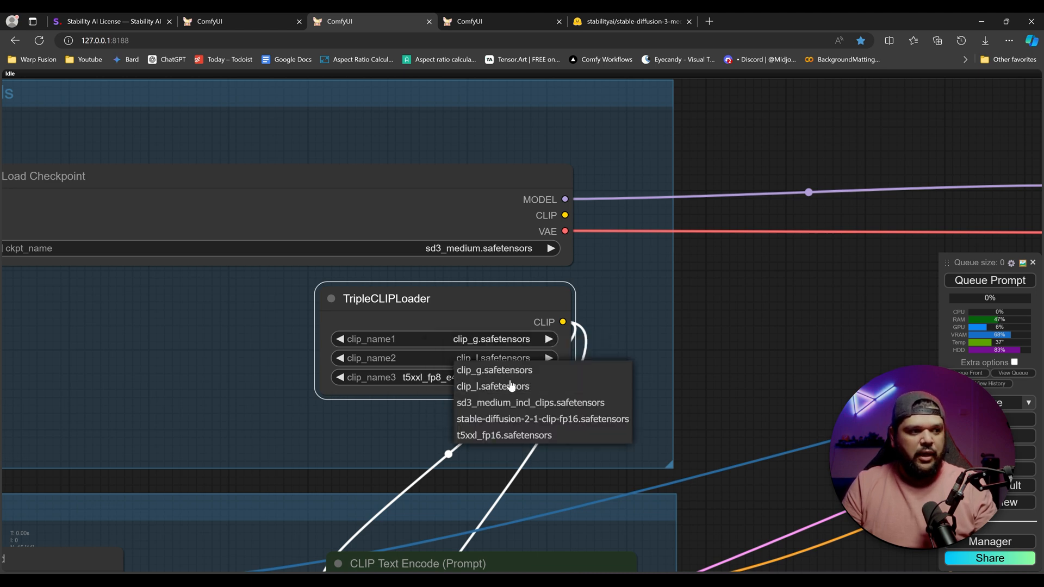
mouse_move(541, 419)
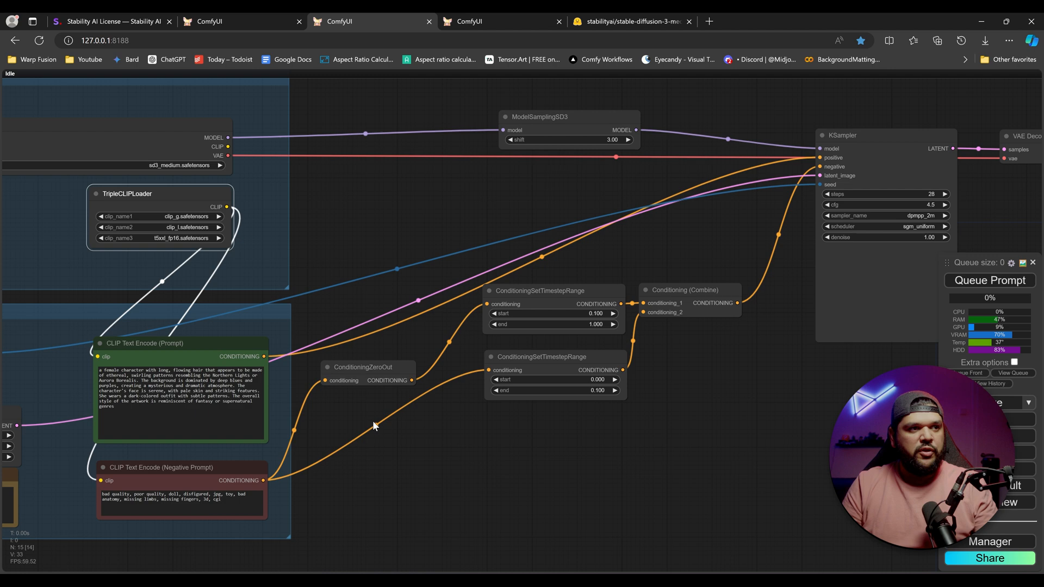
Step: Select the whole aurora-haired character positive prompt for replacement
left_click(988, 280)
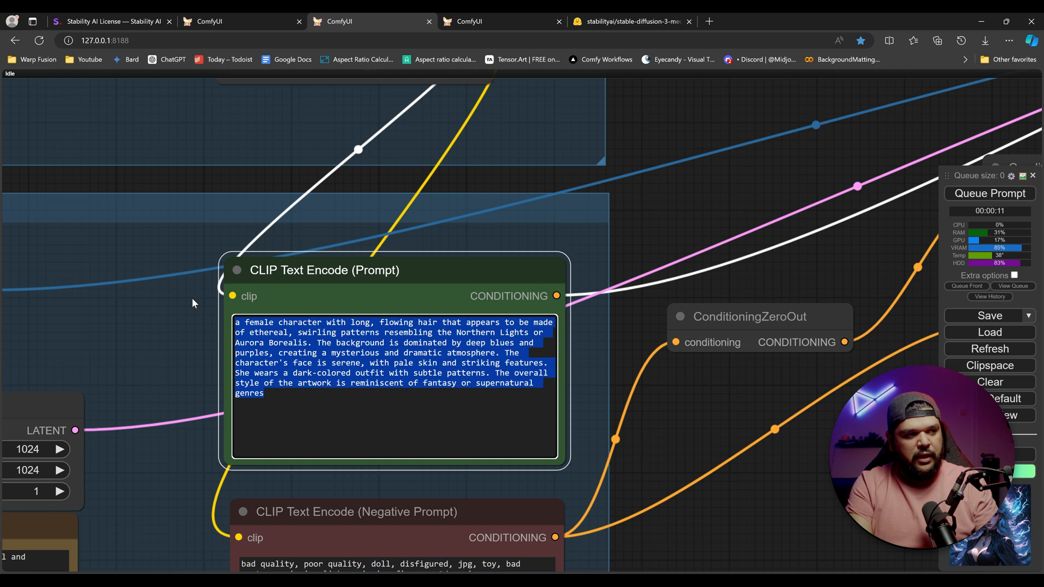
Step: Write the prompt 'a ninja with a text bubble above him that say get over here!'
type("a ninja with a text bubble")
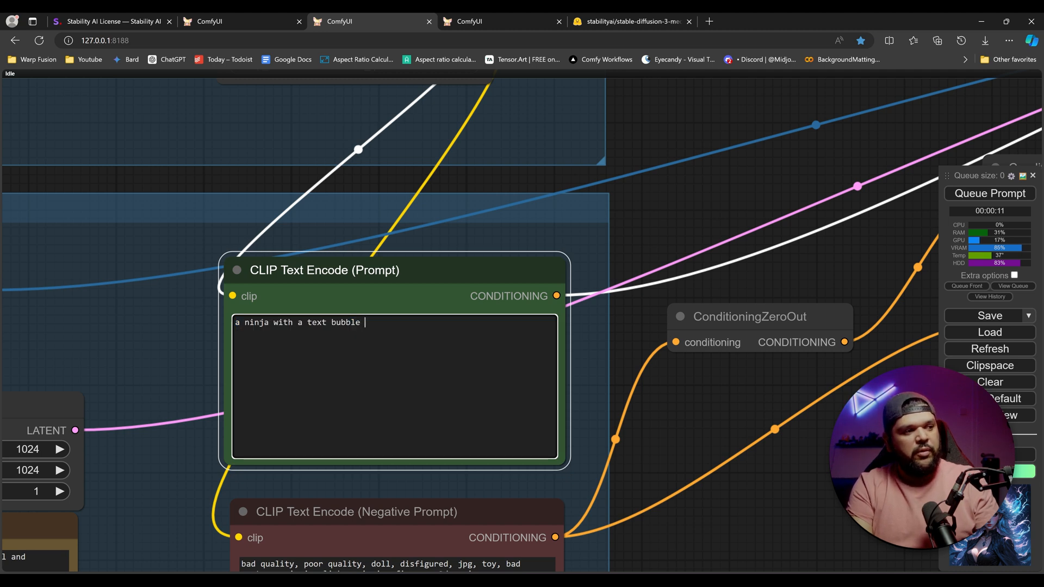
type("above him that s")
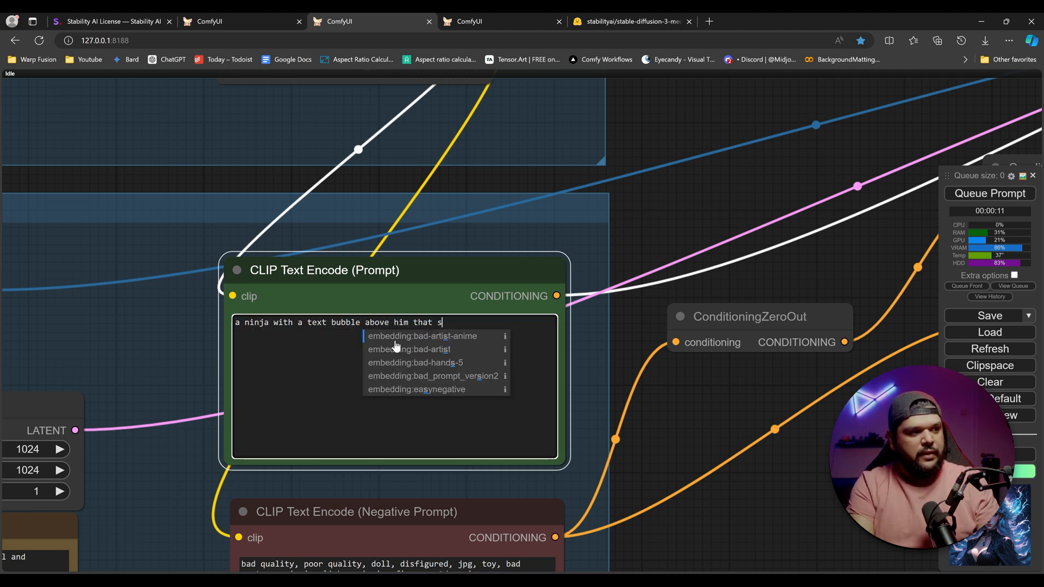
type("ay get over here!")
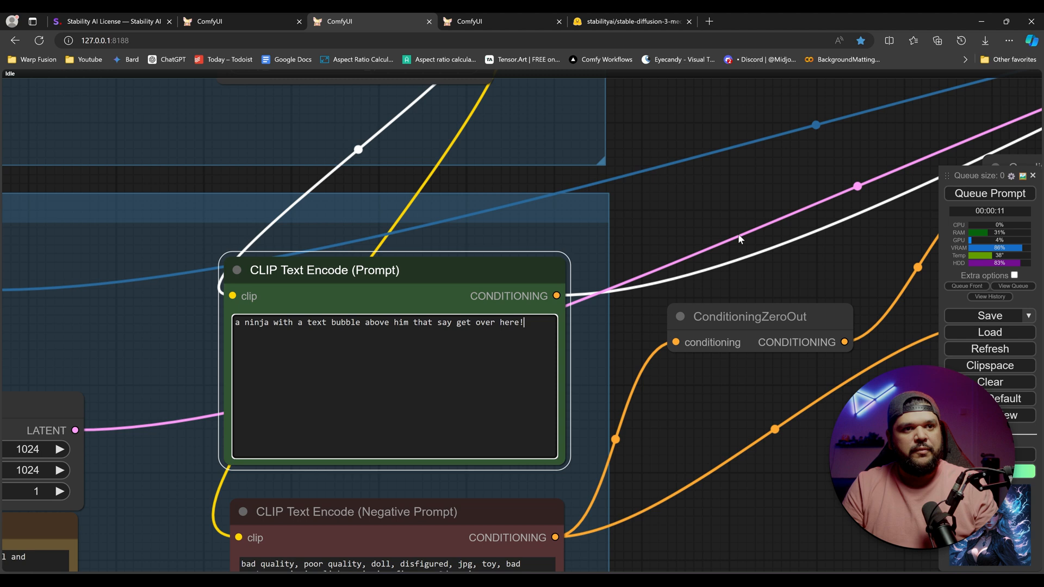
left_click(989, 194)
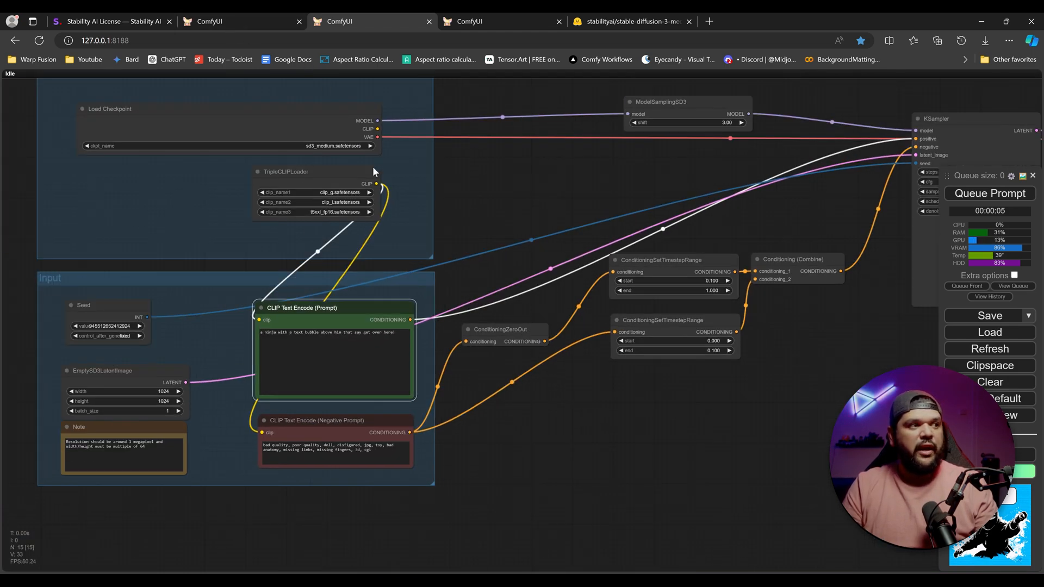
Step: Reposition the negative prompt node and run the ninja workflow, hitting a tokenize error
left_click(630, 22)
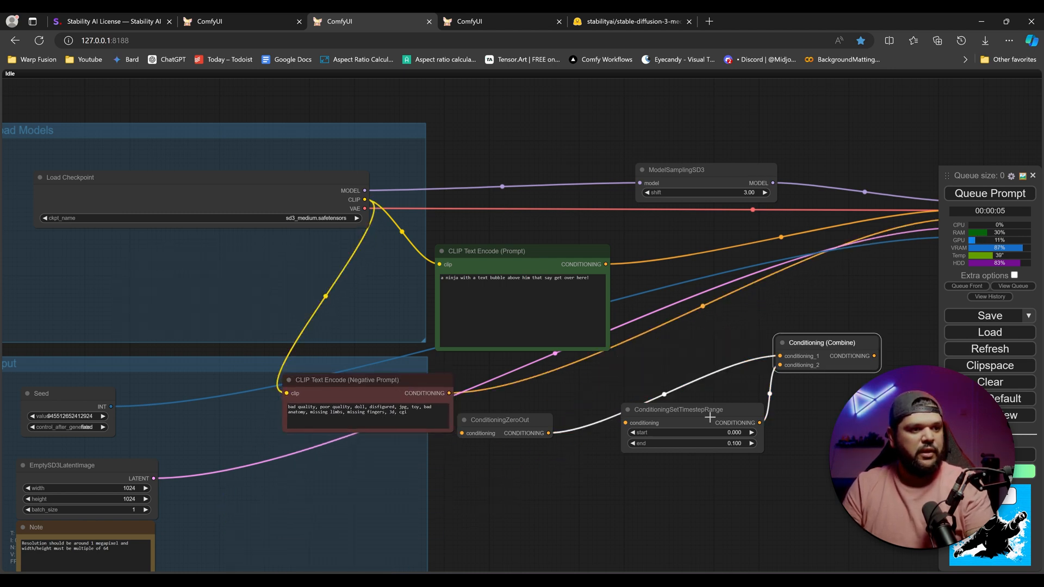
left_click_drag(347, 379, 396, 383)
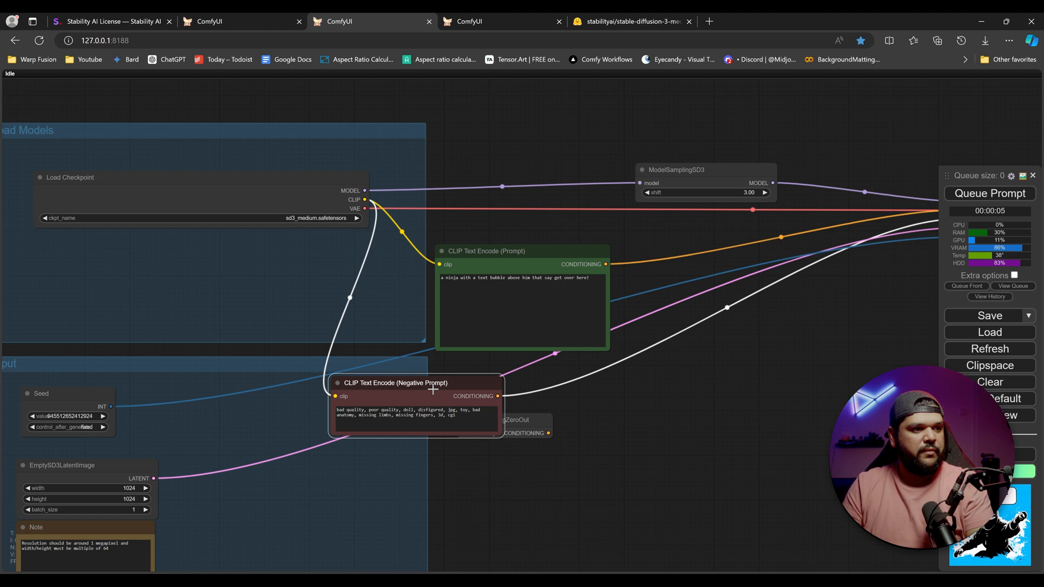
left_click(990, 194)
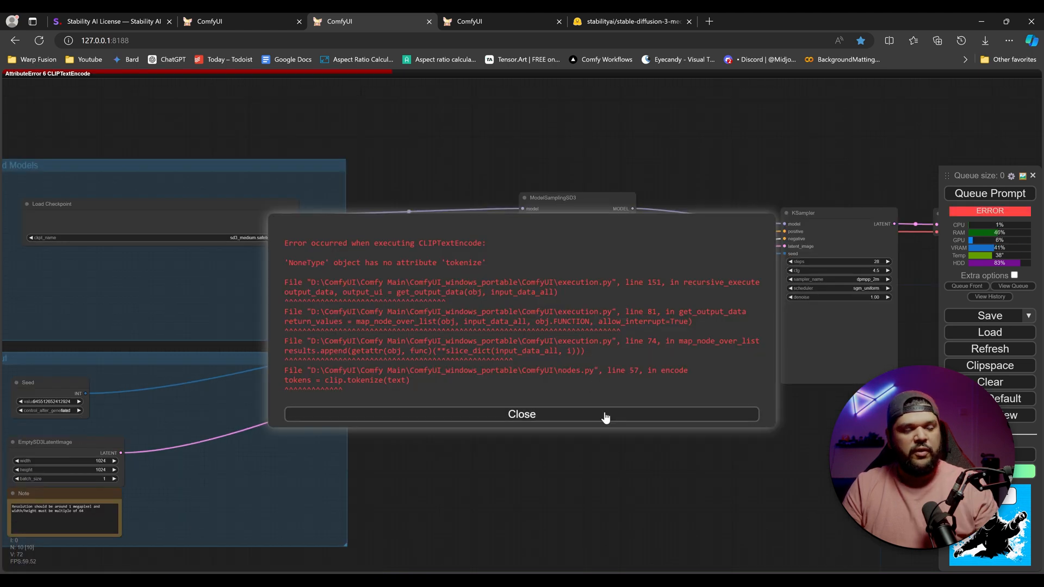
Step: Switch the checkpoint to sd3_medium_incl_clips_t5xxlfp8 and generate the ninja image
left_click(521, 414)
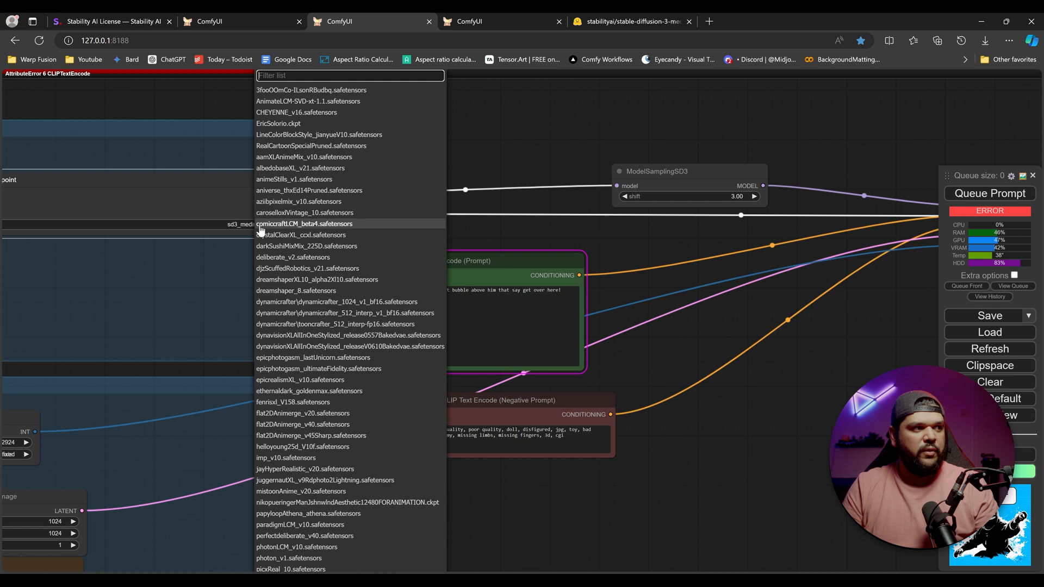
type("sd")
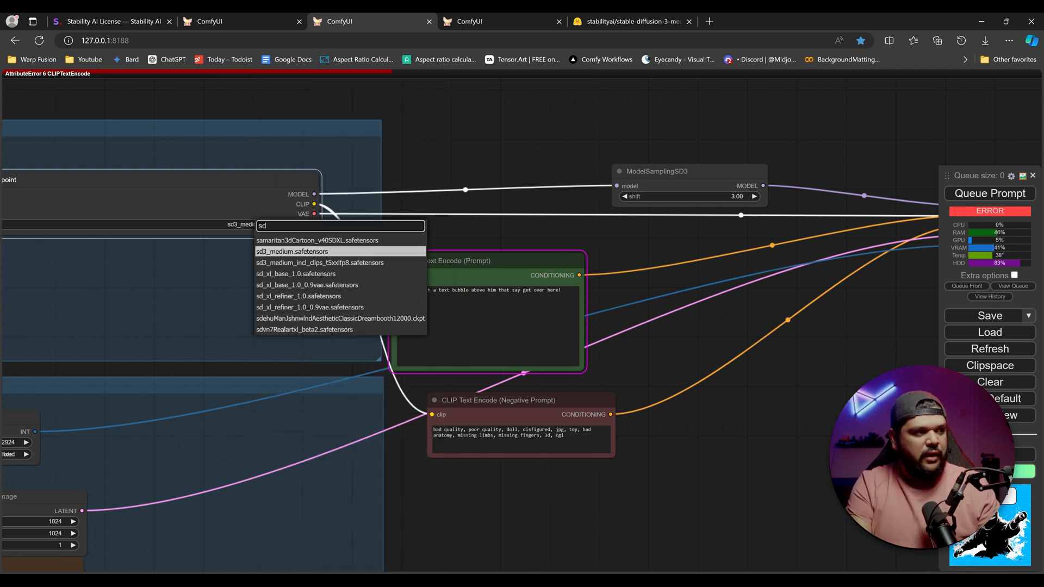
type("3")
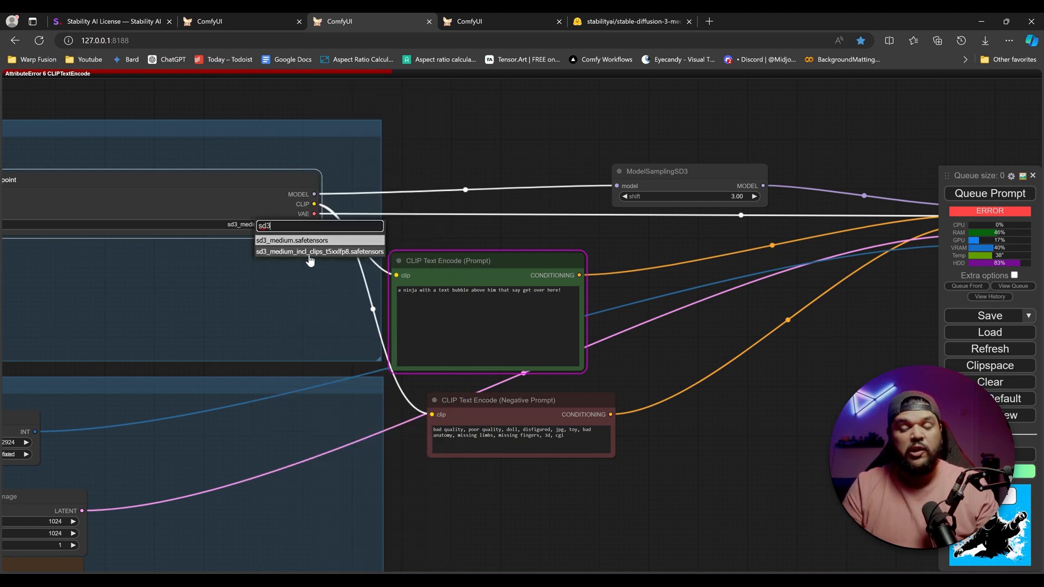
left_click(318, 251)
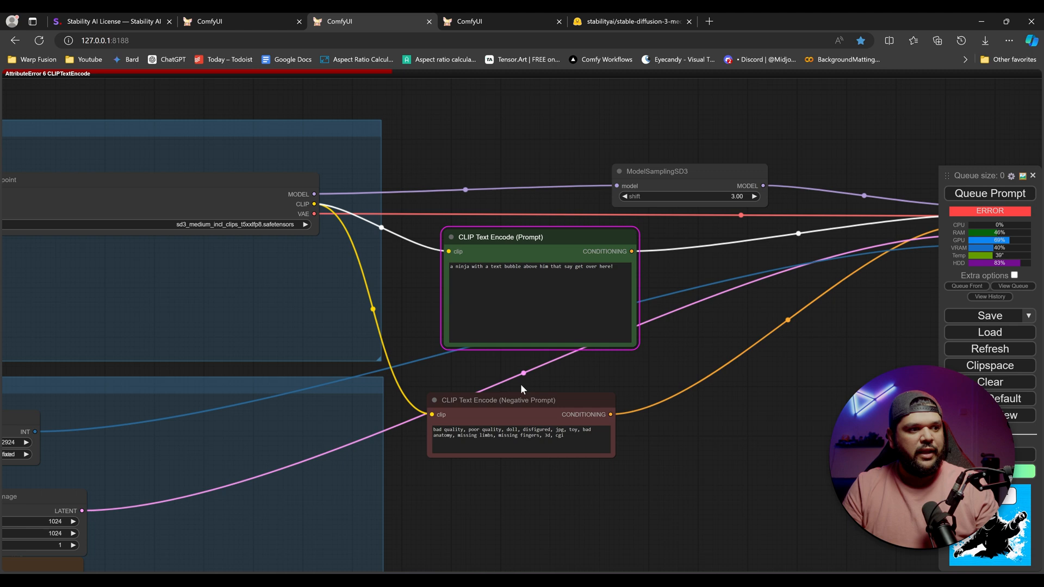
left_click(988, 193)
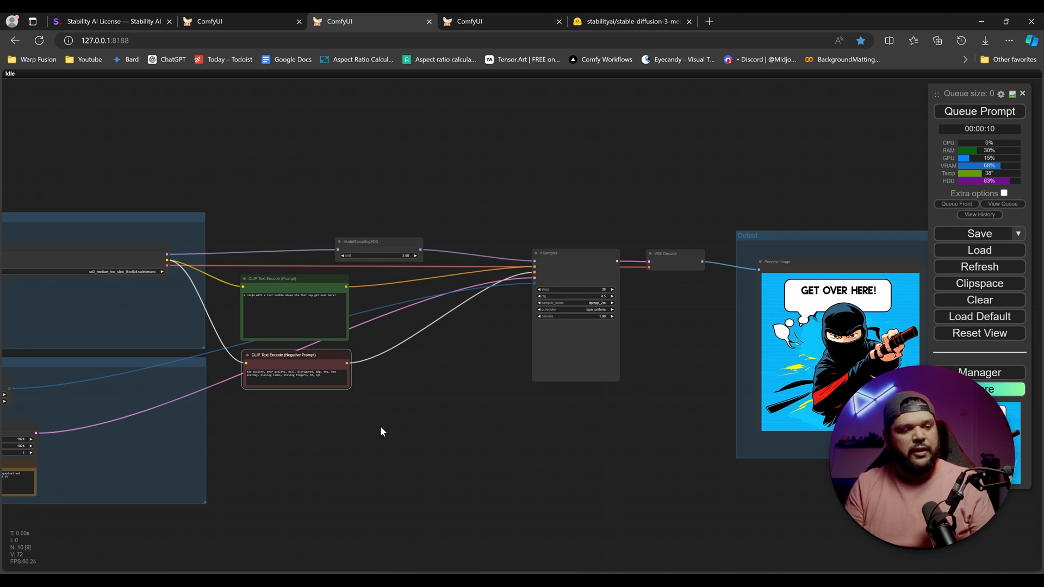
Step: Bring up the Stability AI license page comparing the SD3 Medium licenses
left_click(111, 22)
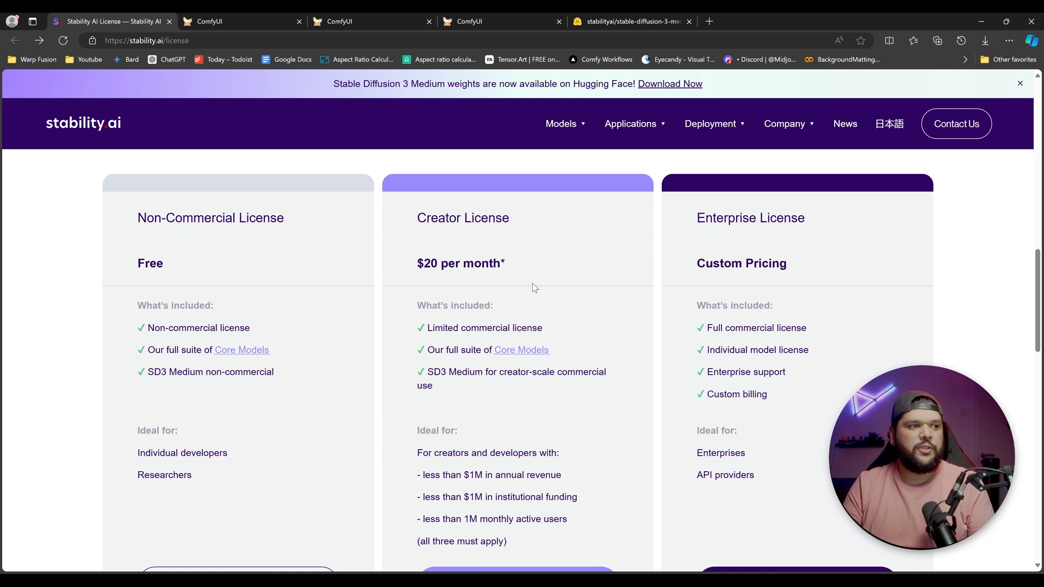
mouse_move(529, 283)
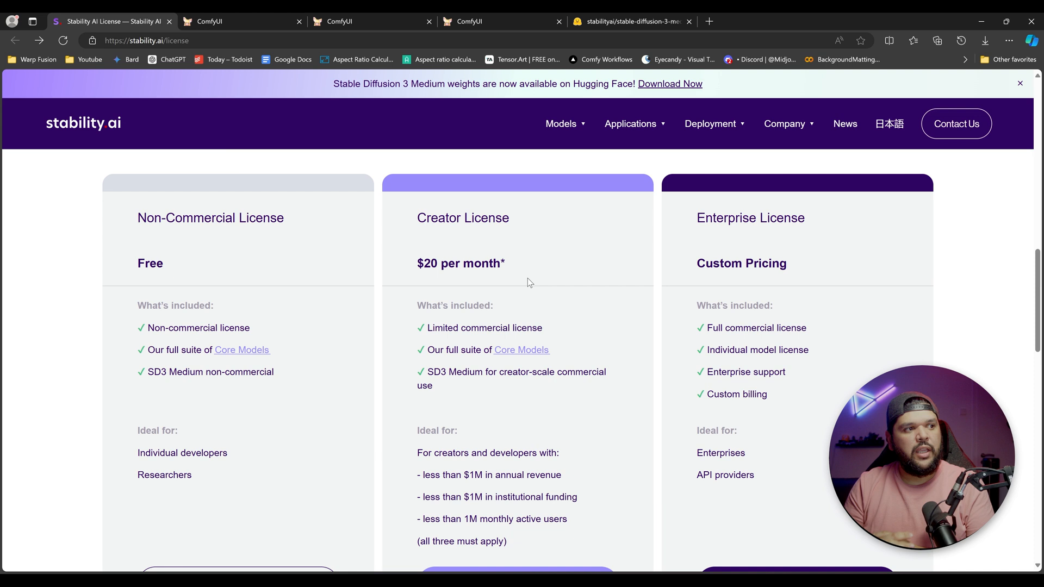
mouse_move(677, 293)
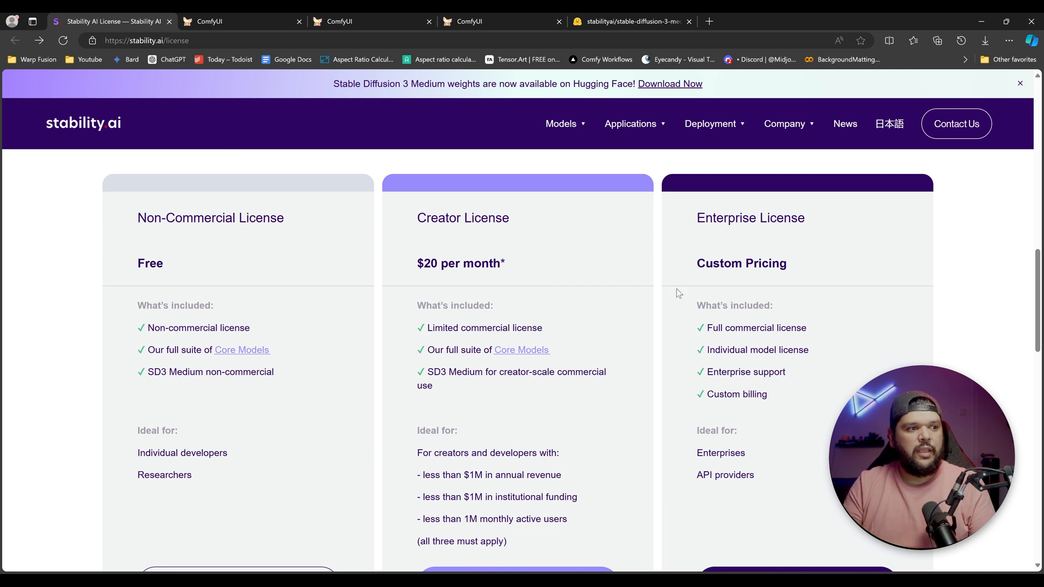
Step: Scroll past the Non-Commercial, Creator and Enterprise pricing cards down to the Manage License and FAQ sections
scroll("down", 3)
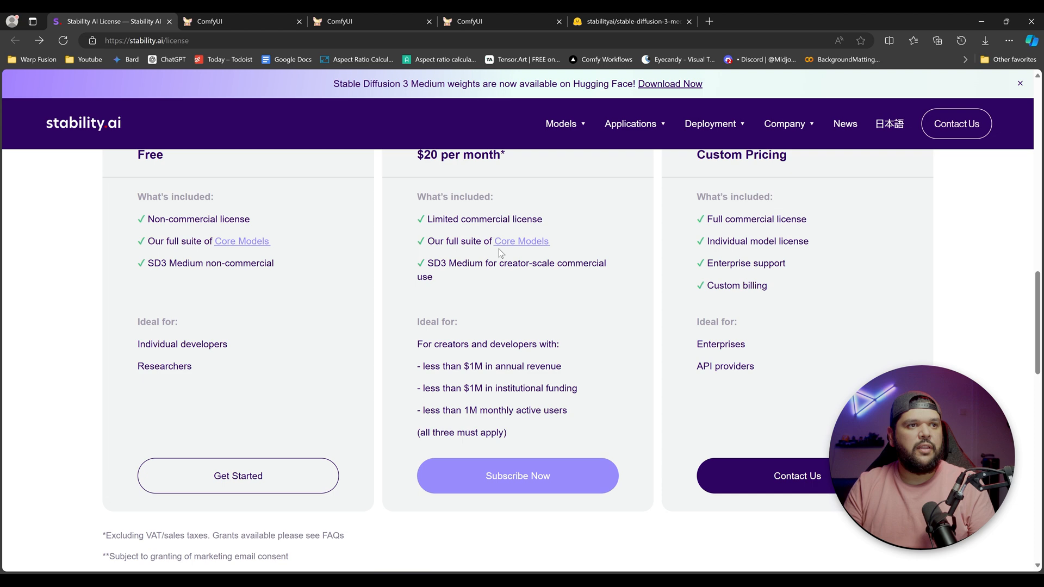
scroll("up", 3)
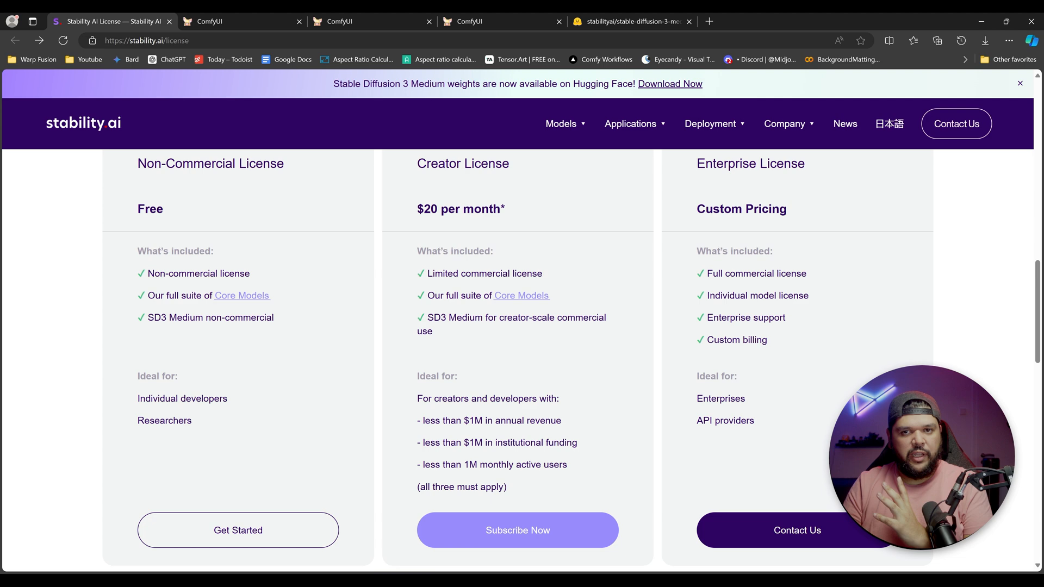
scroll("down", 3)
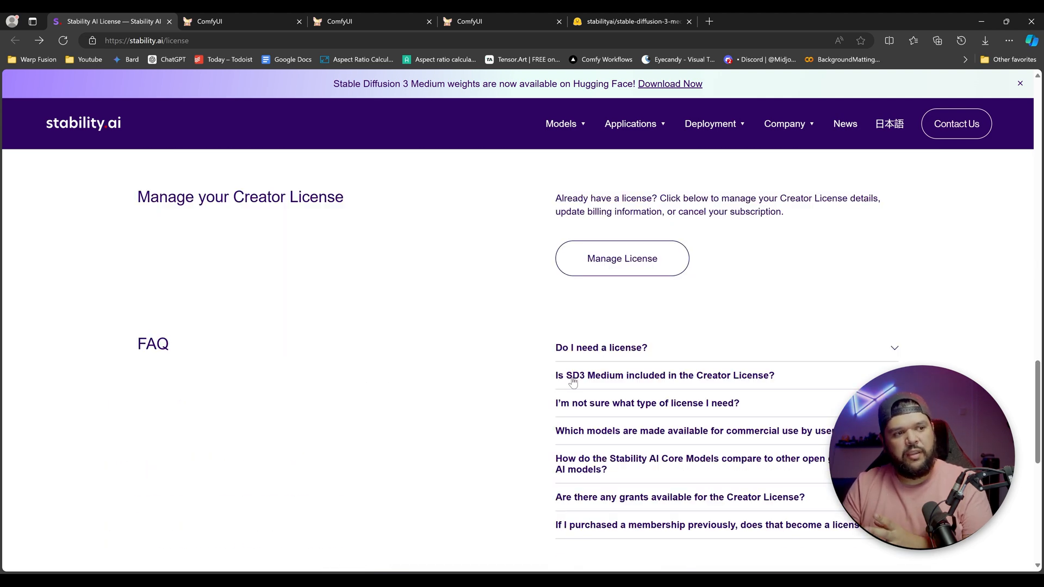
Step: Expand the 'Is SD3 Medium included in the Creator License?' answer, read the 6,000-images/month limit, then return to ComfyUI
left_click(664, 375)
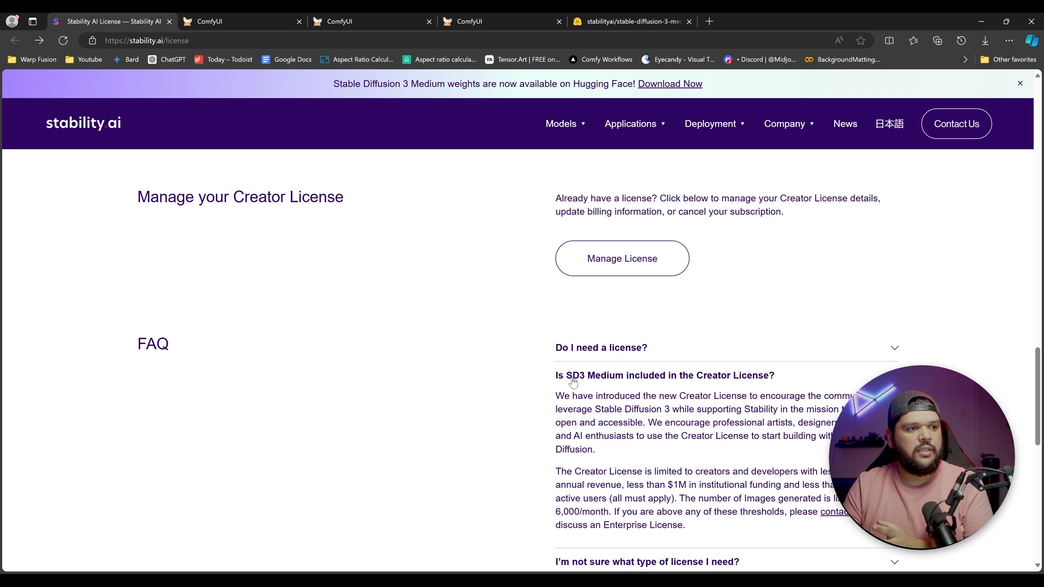
scroll("down", 3)
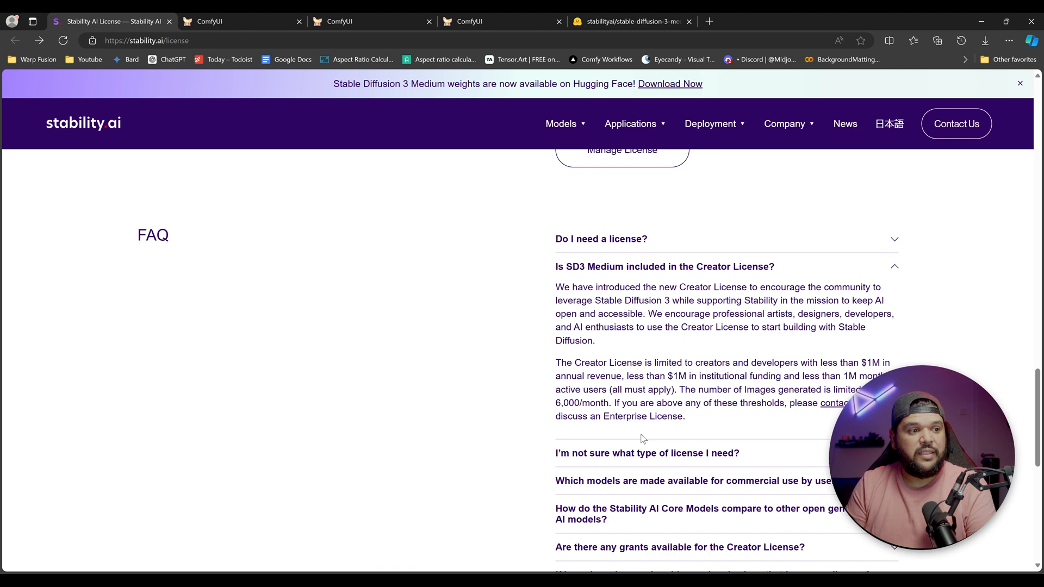
scroll("down", 3)
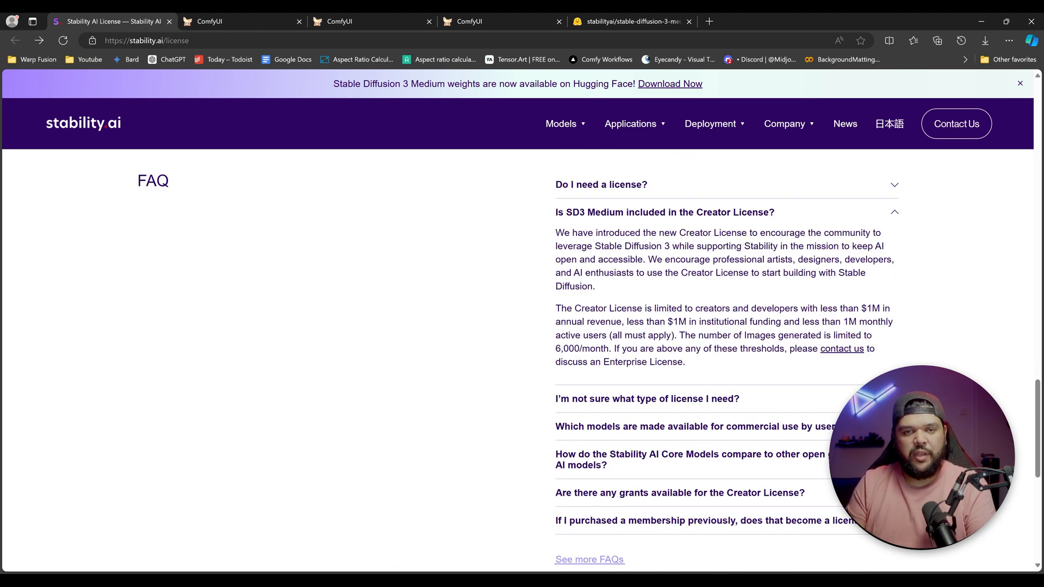
scroll("up", 3)
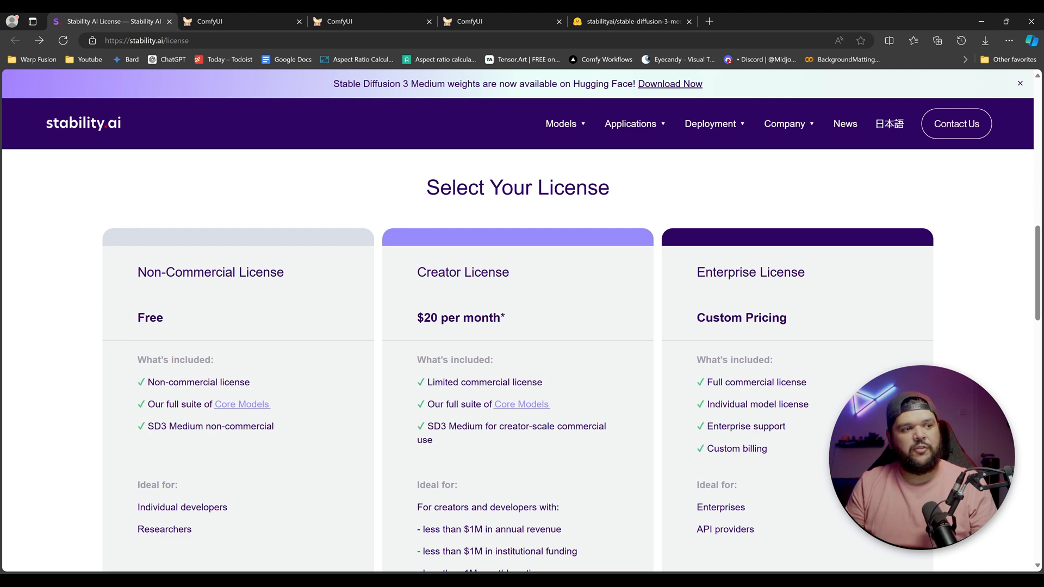
left_click(239, 20)
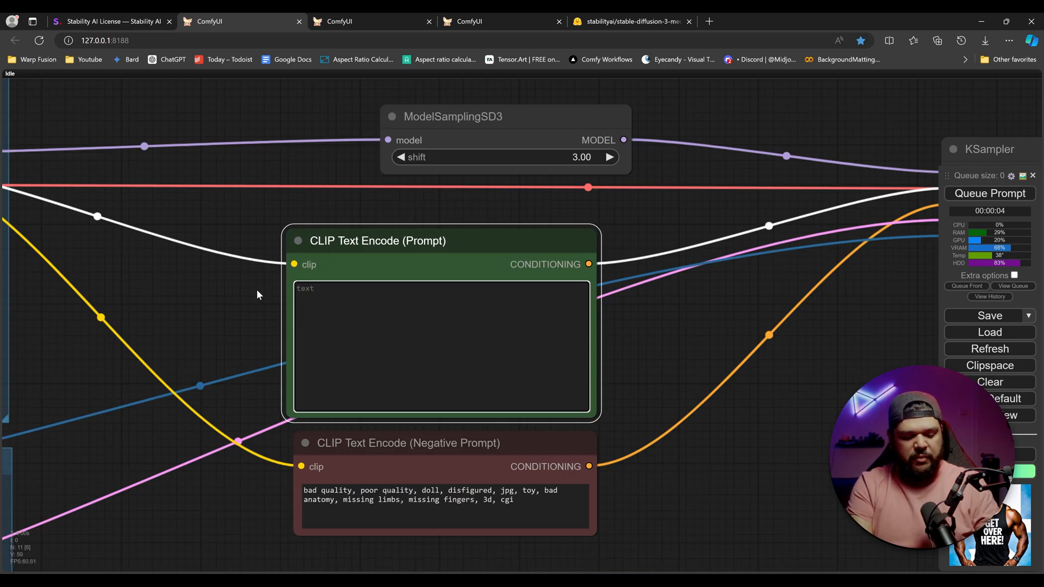
Step: Set the positive prompt to 'mickey mouse' and queue the generation
type("mickey")
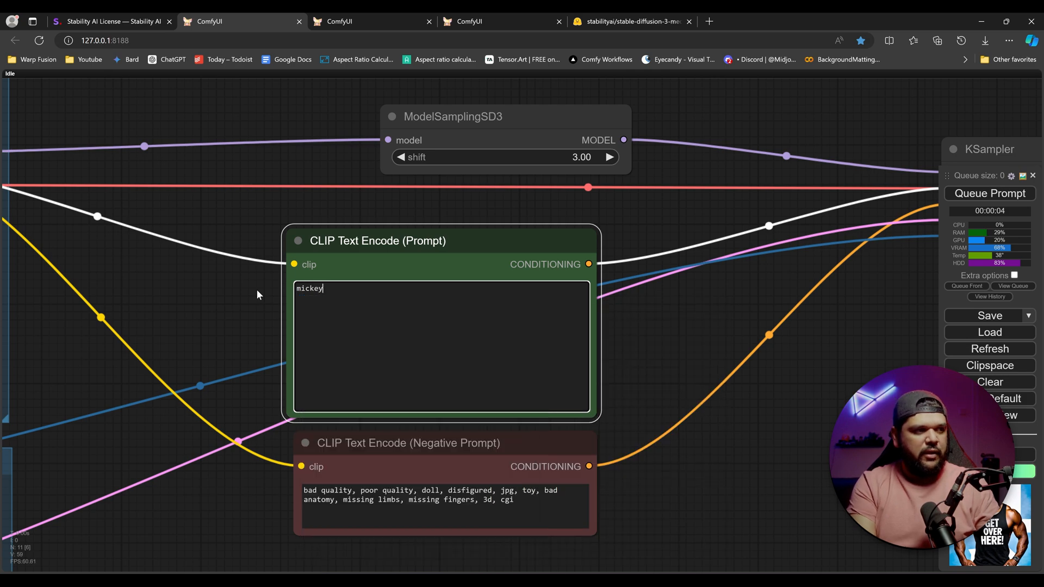
type("mouse")
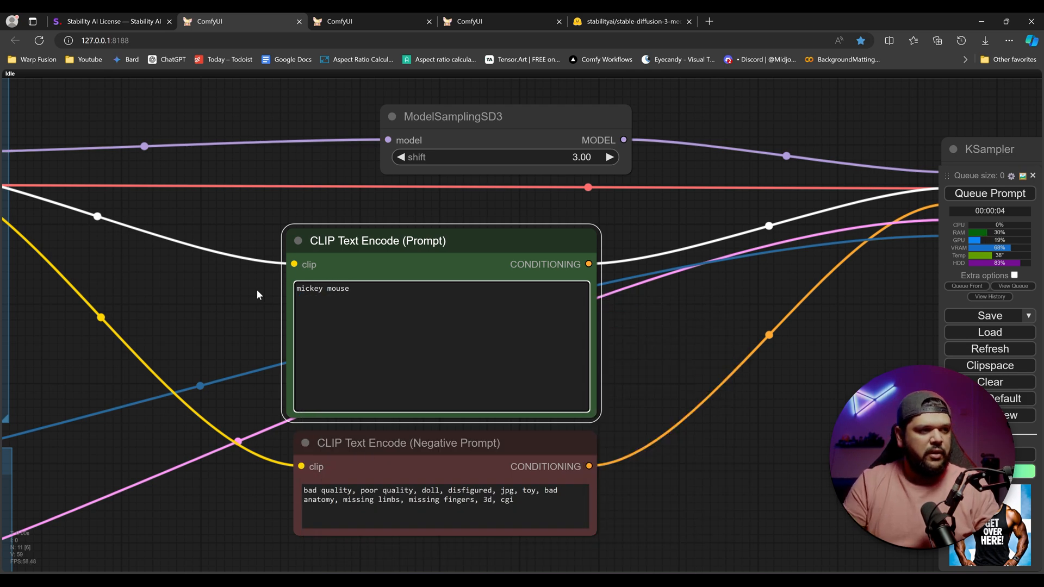
left_click(988, 194)
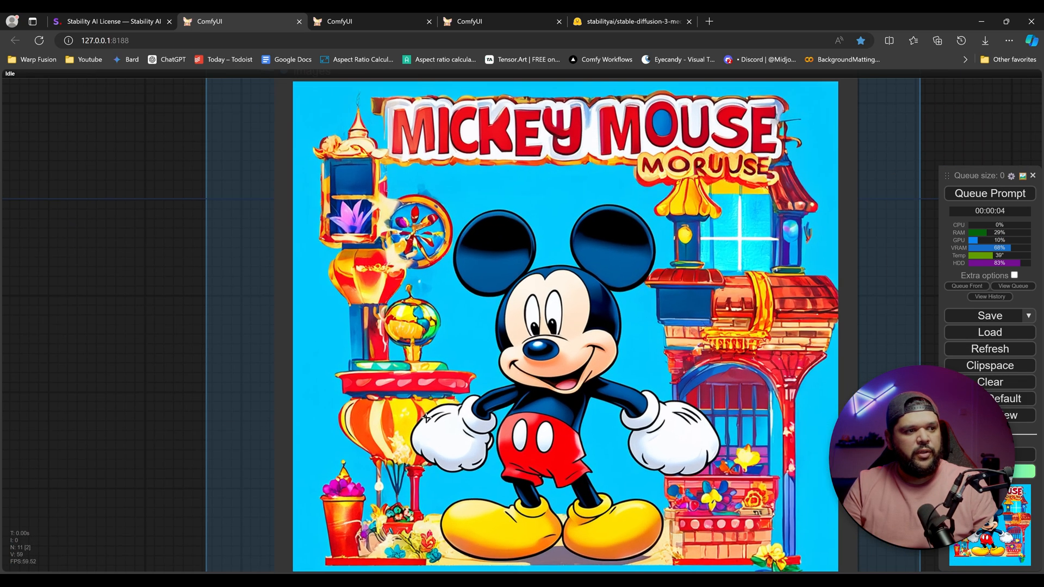